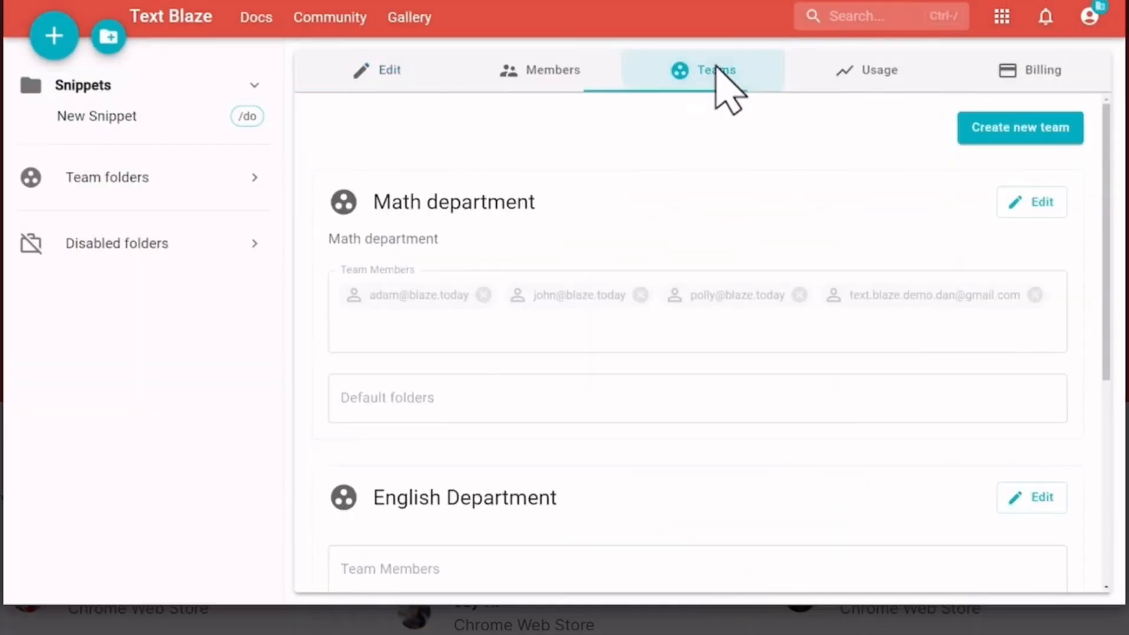
- View the Teams overview listing the Math department and English Department
left_click(1020, 127)
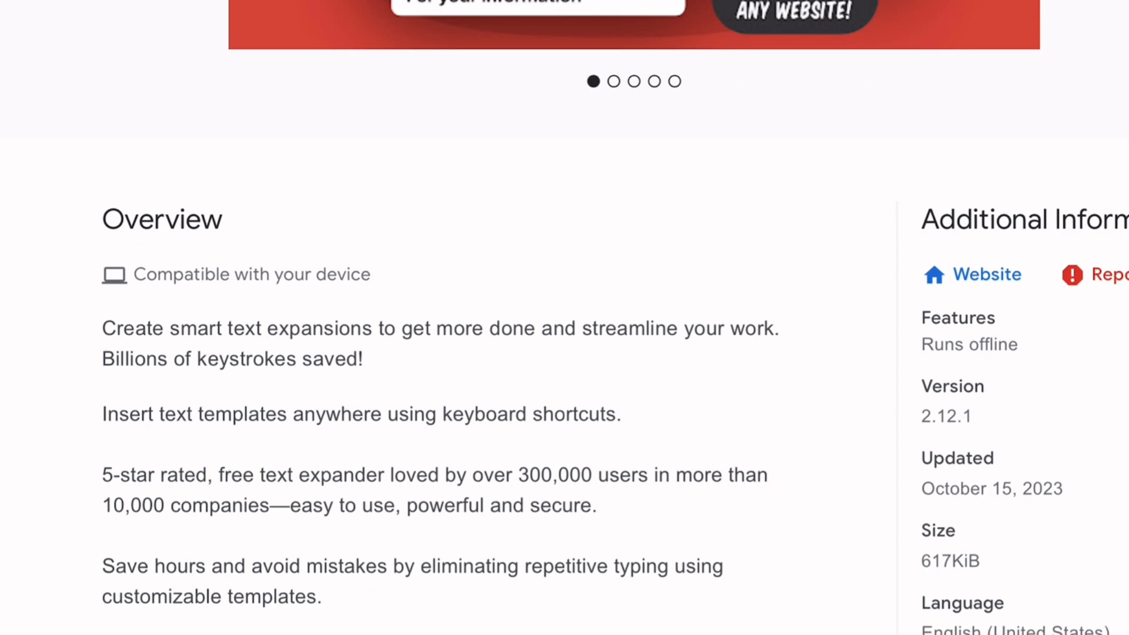
- Scroll through the Text Blaze: Templates and Snippets listing in the Chrome Web Store
scroll("down", 3)
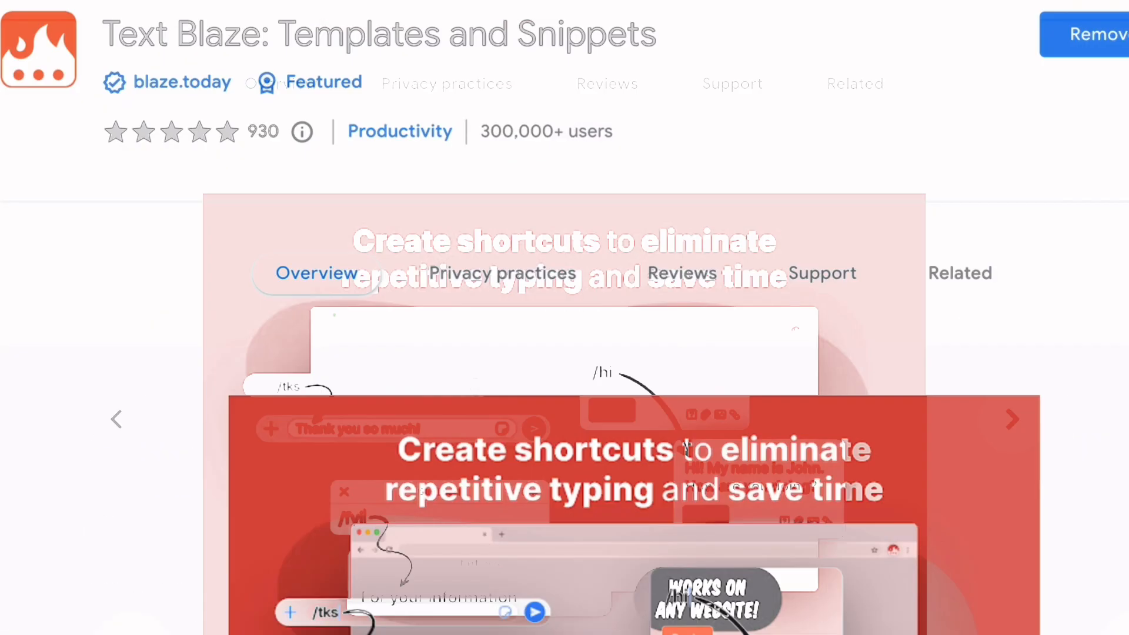
scroll("down", 3)
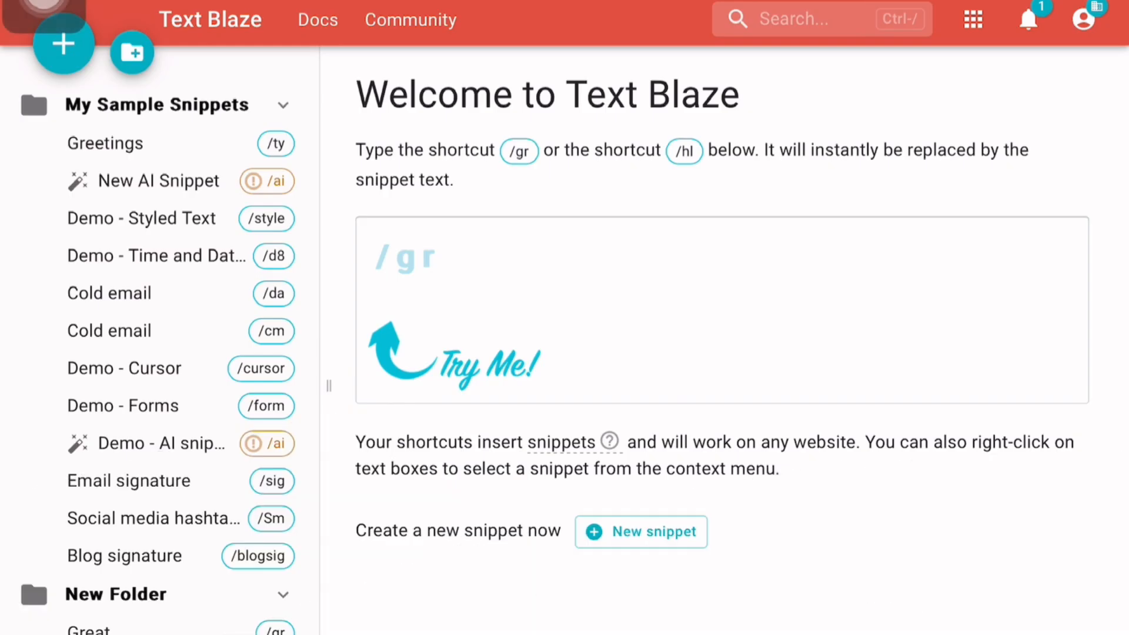
- Start a new snippet in My Sample Snippets, reopening the new-snippet prompt a few times
left_click(63, 44)
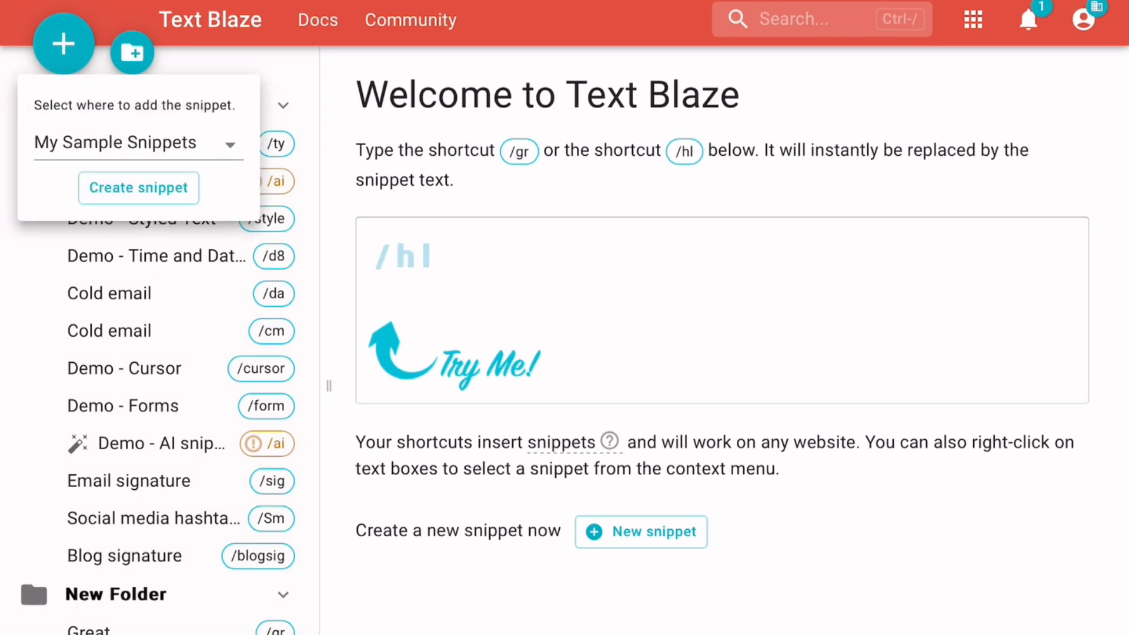
left_click(138, 188)
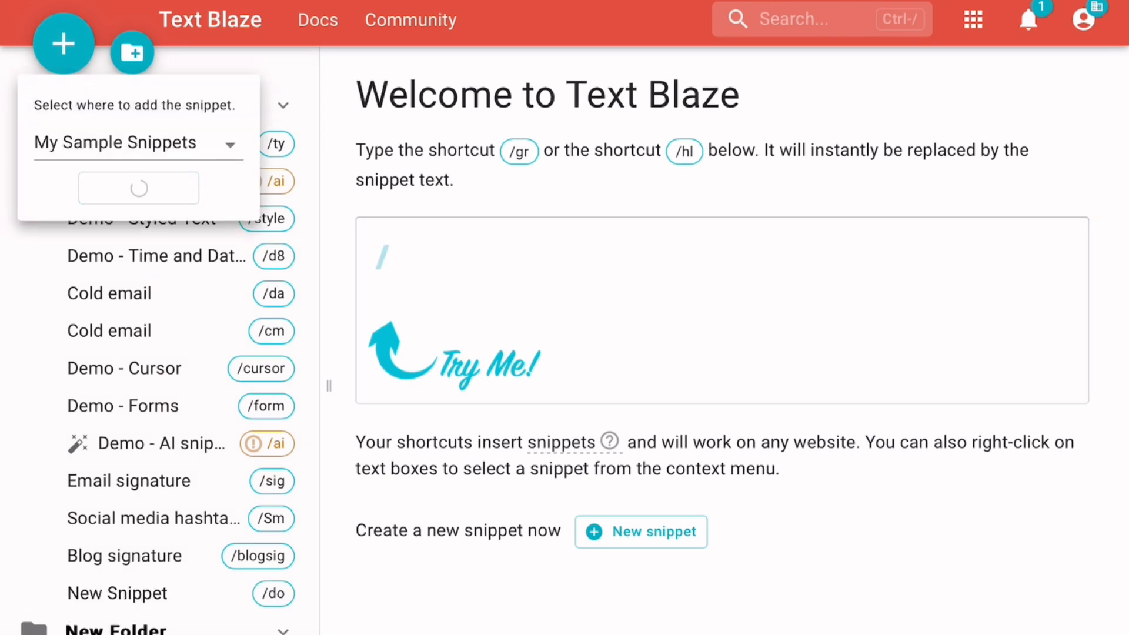
type("gr")
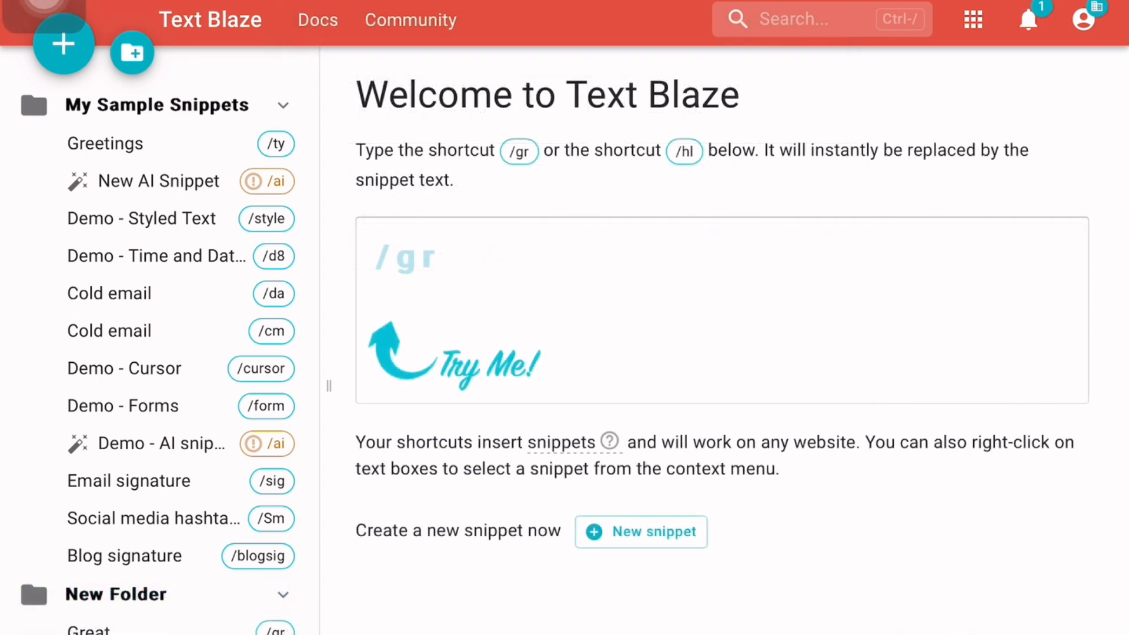
left_click(63, 44)
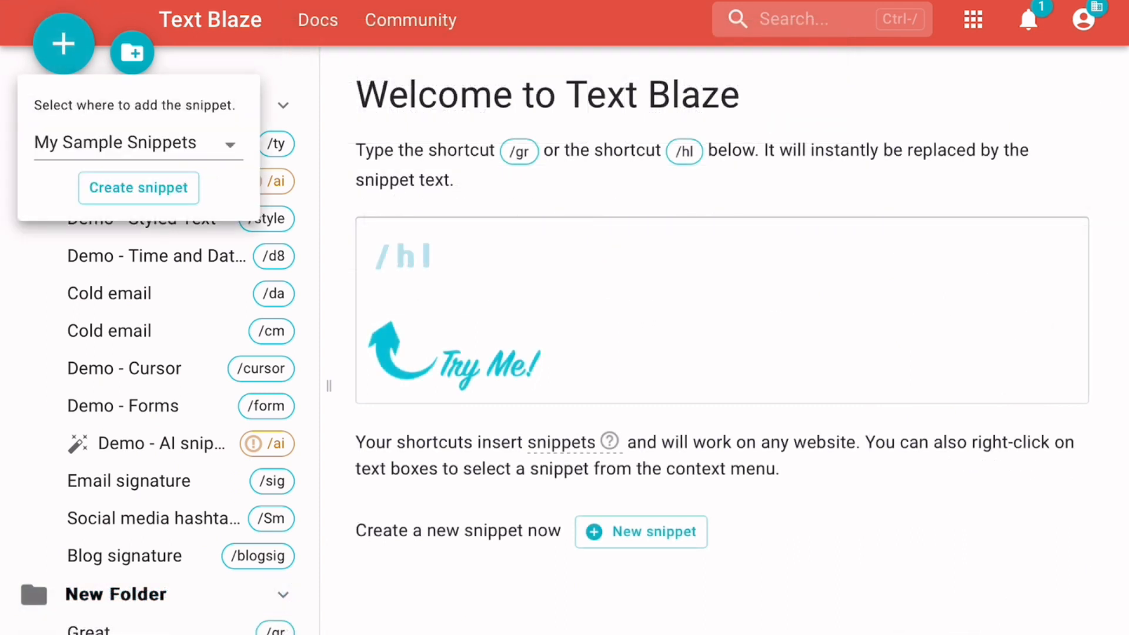
left_click(138, 188)
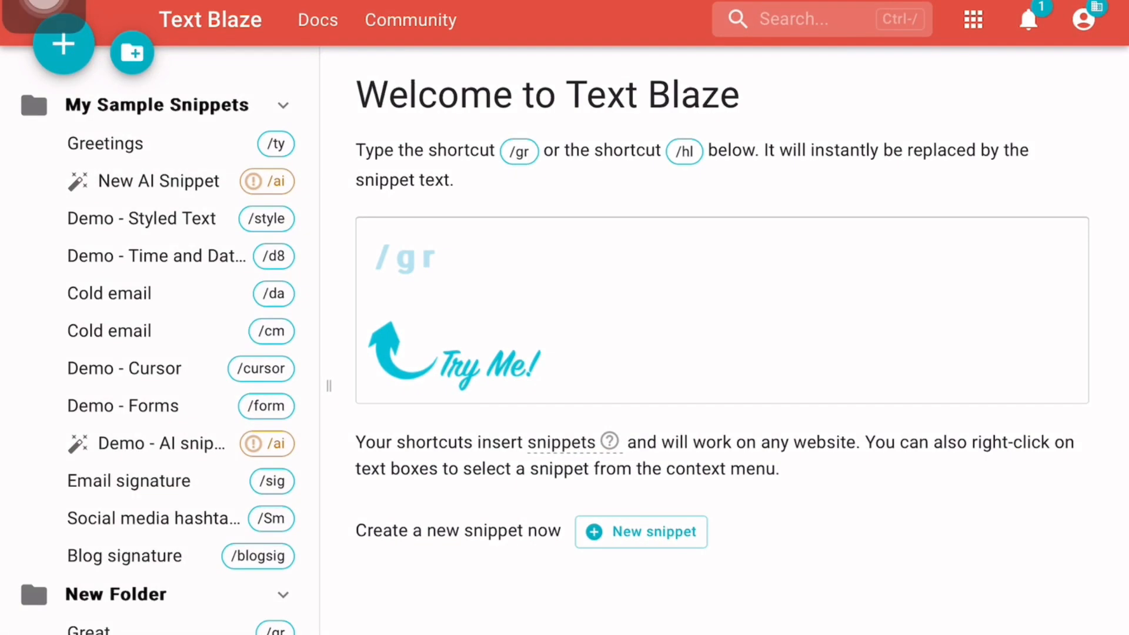
left_click(61, 44)
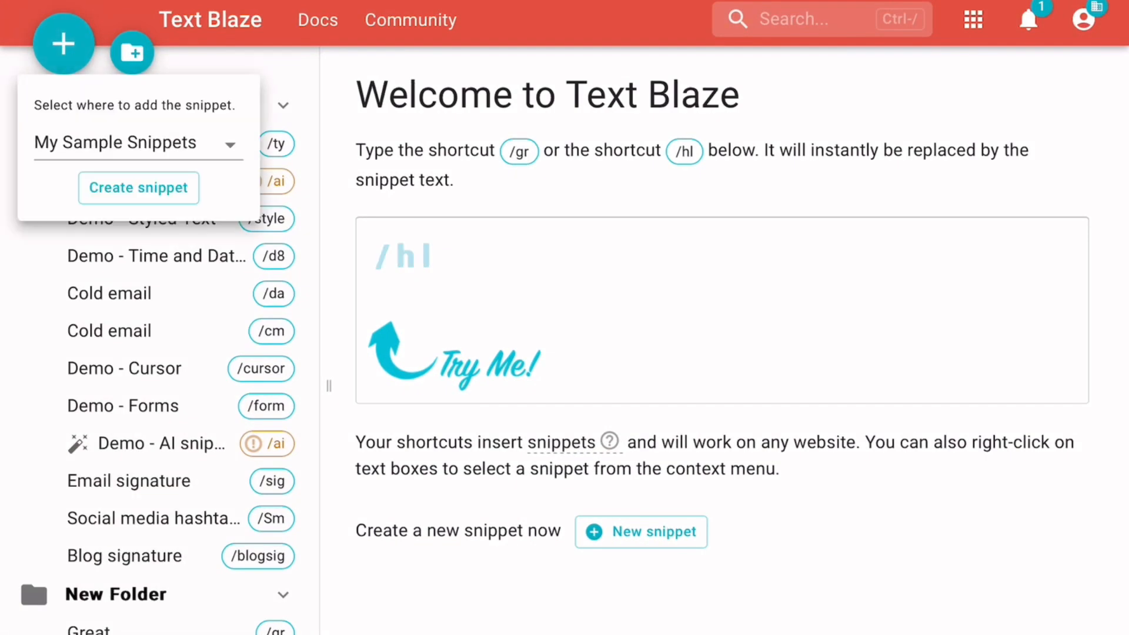
left_click(138, 188)
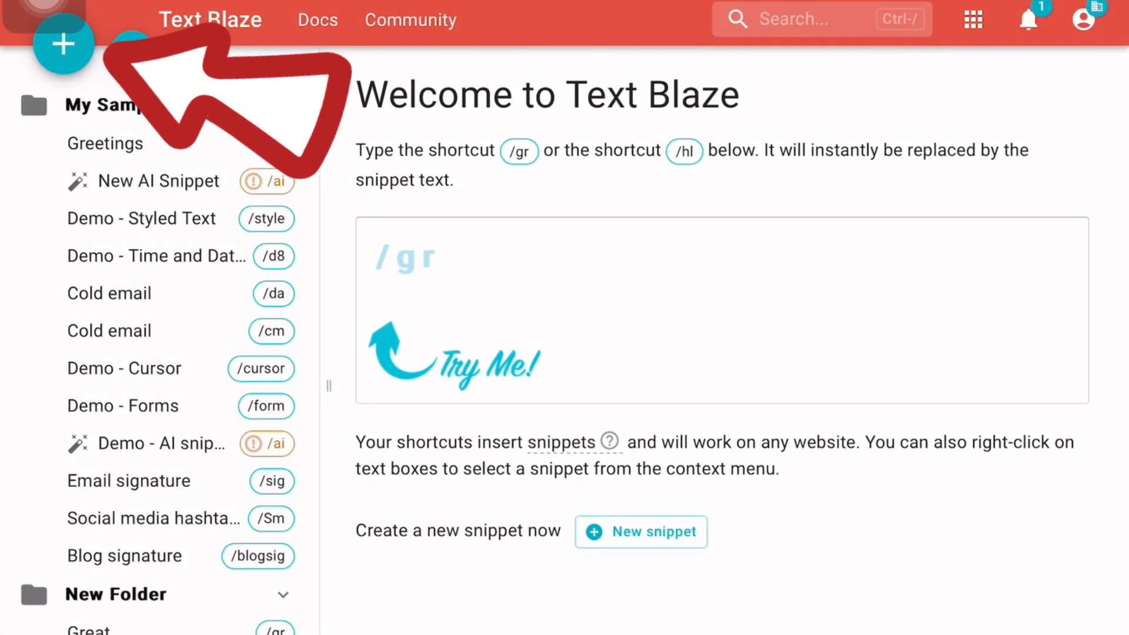
- Create the Email signature snippet with shortcut /es and placeholder signature lines
left_click(62, 44)
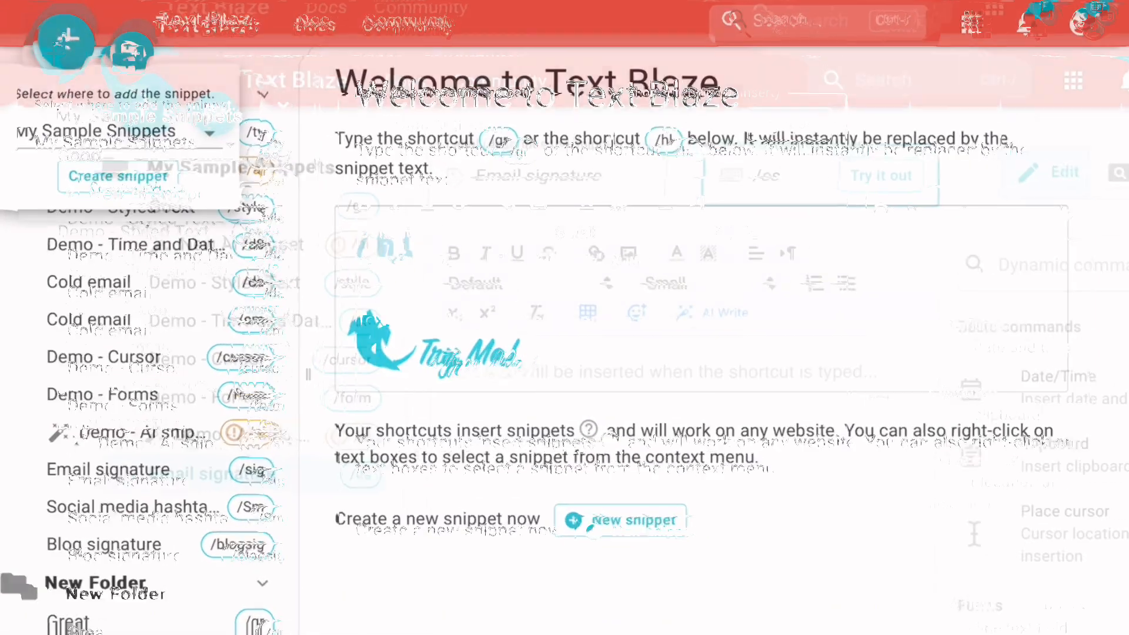
left_click(122, 423)
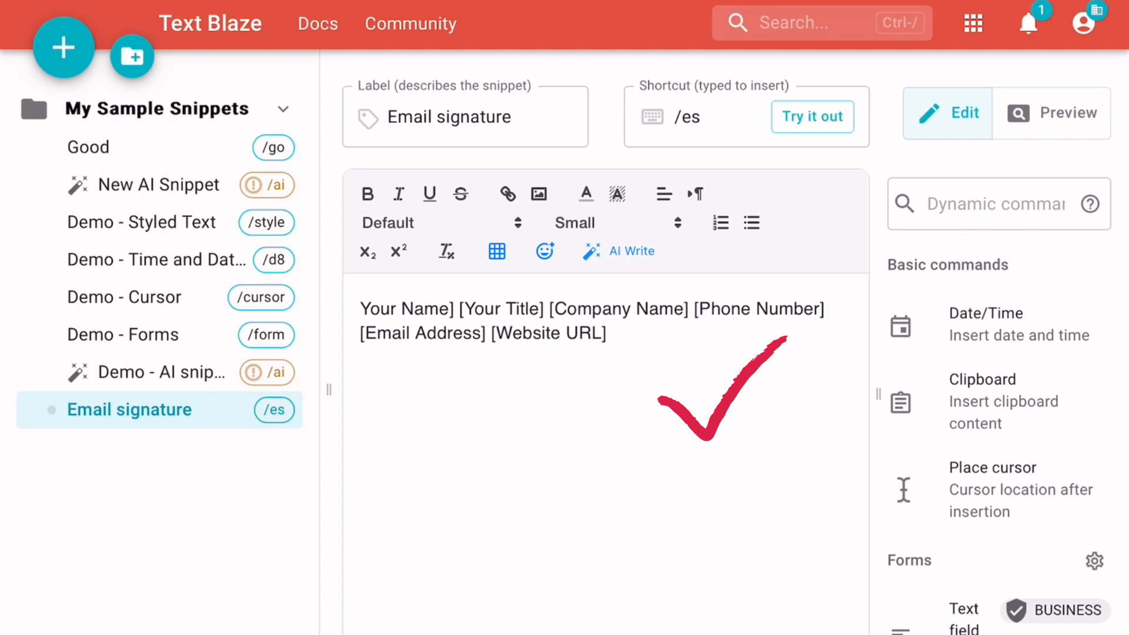
- Preview the Email signature snippet, return to editing it, and preview it again
scroll("down", 3)
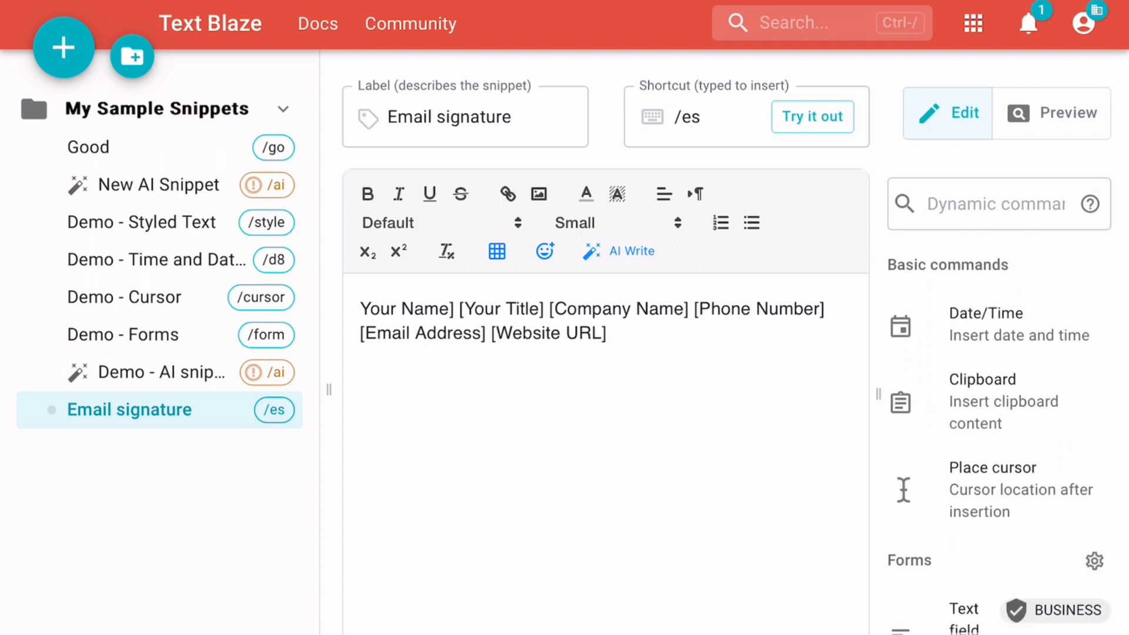
left_click(1051, 113)
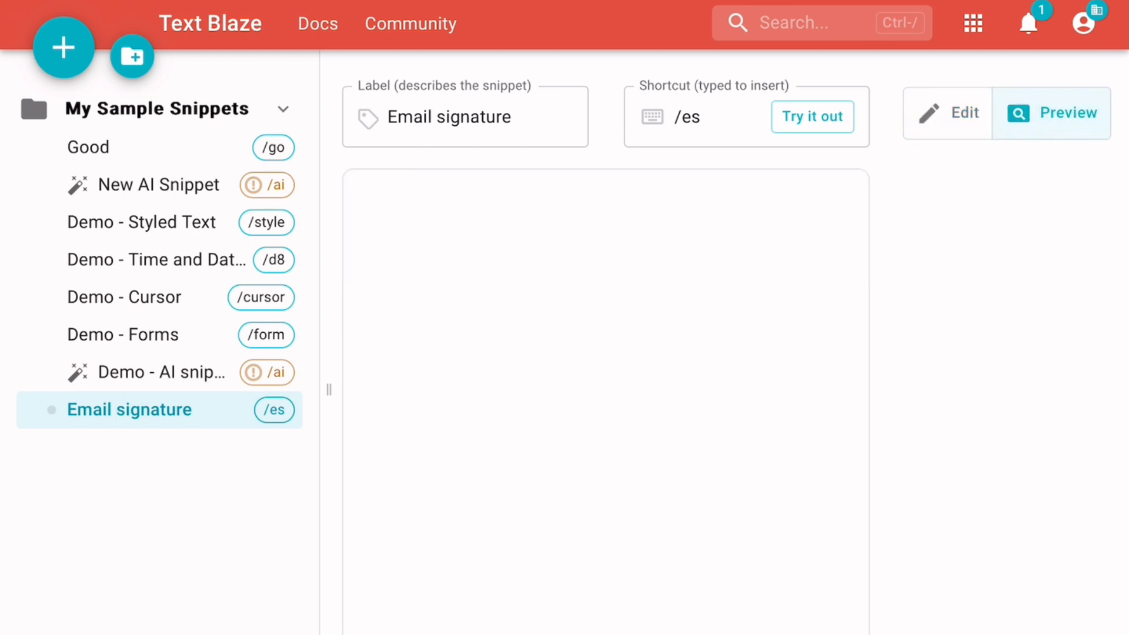
left_click(947, 112)
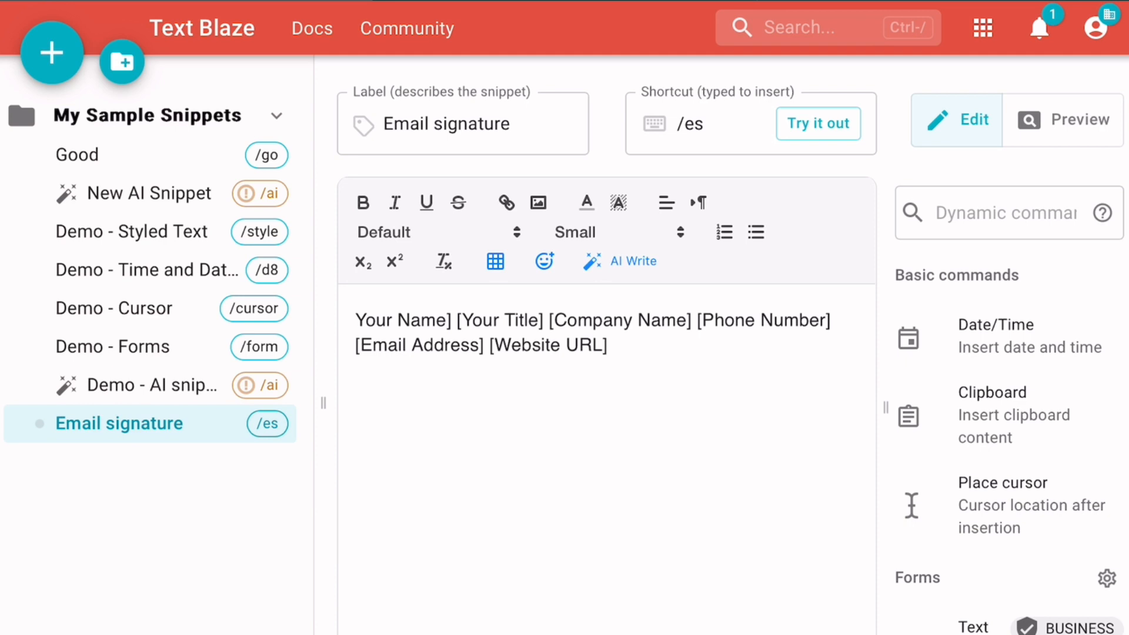
scroll("down", 3)
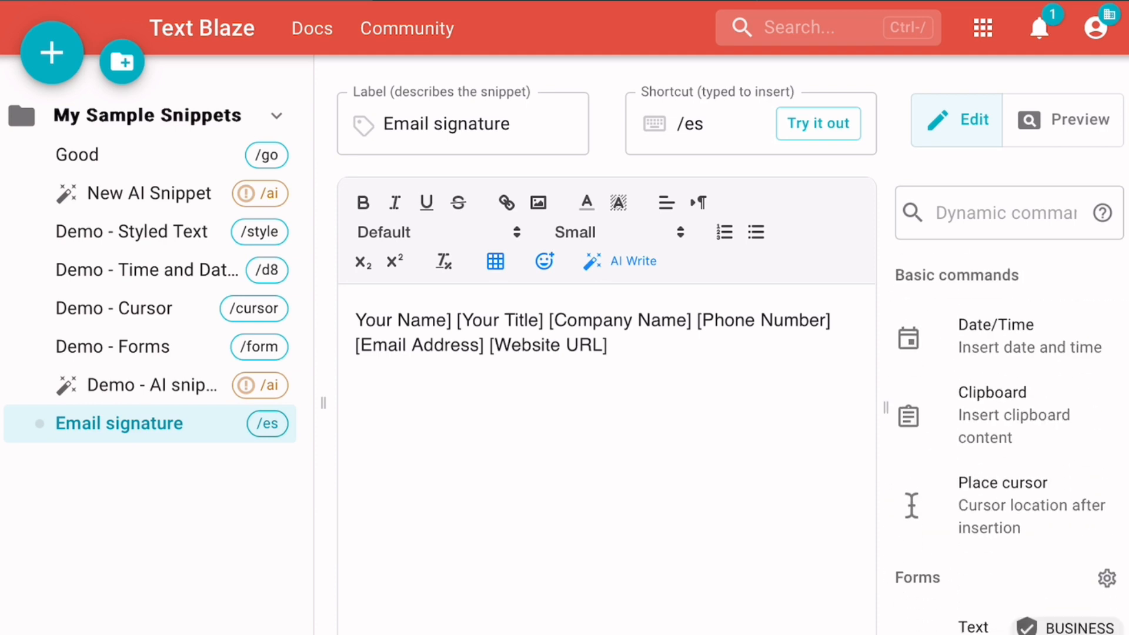
left_click(1063, 119)
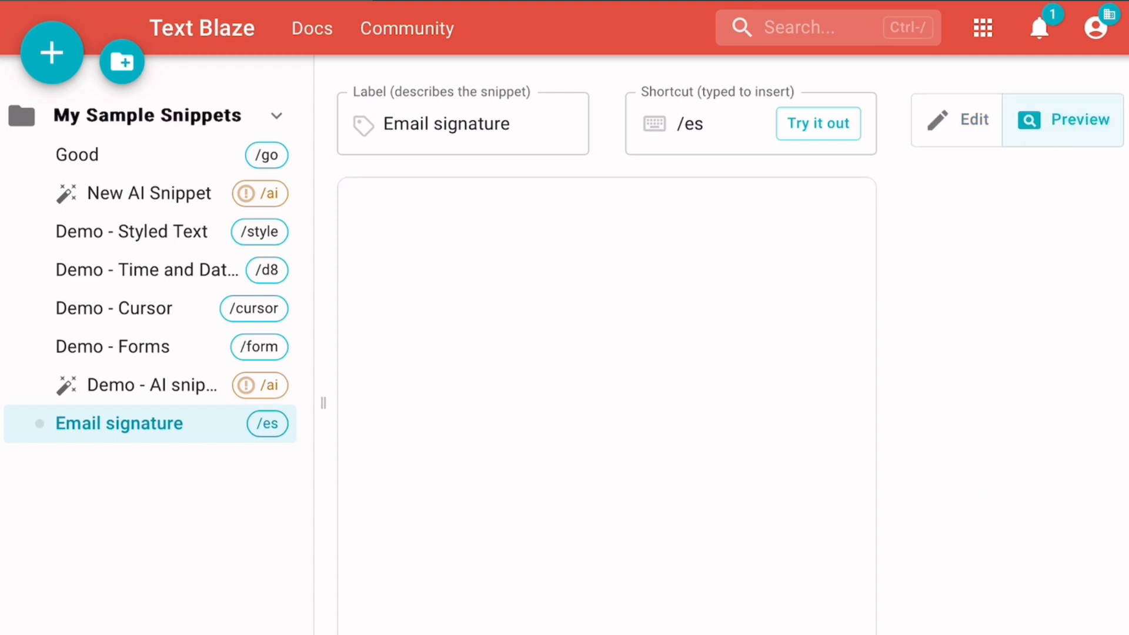
left_click(818, 123)
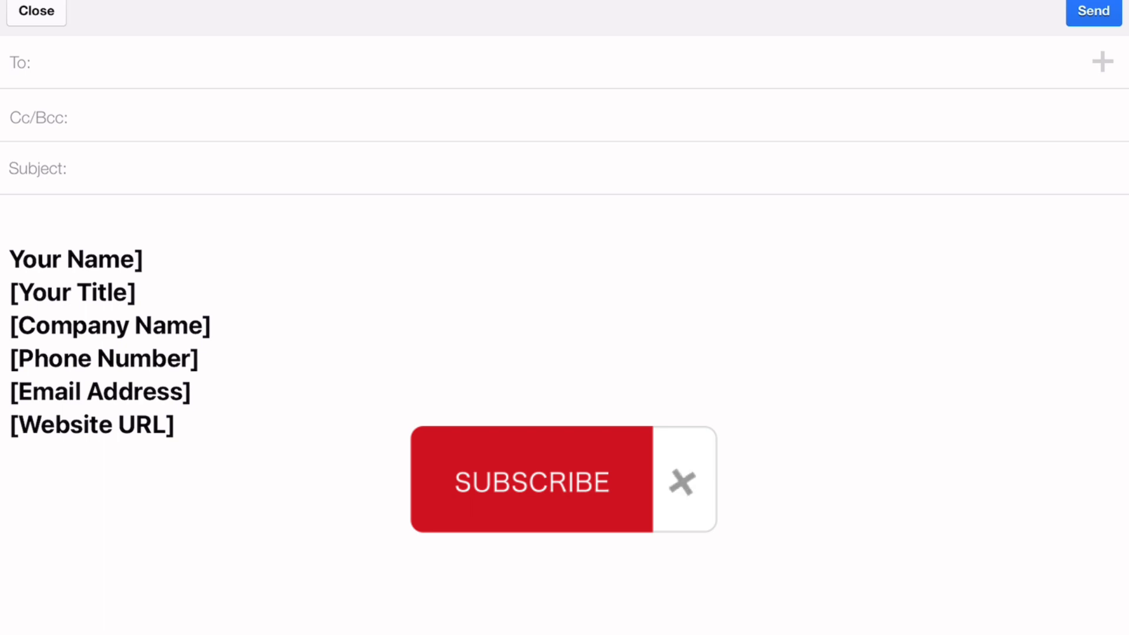
- Expand the signature snippet into the email body, from Your Name] to [Website URL]
left_click(681, 483)
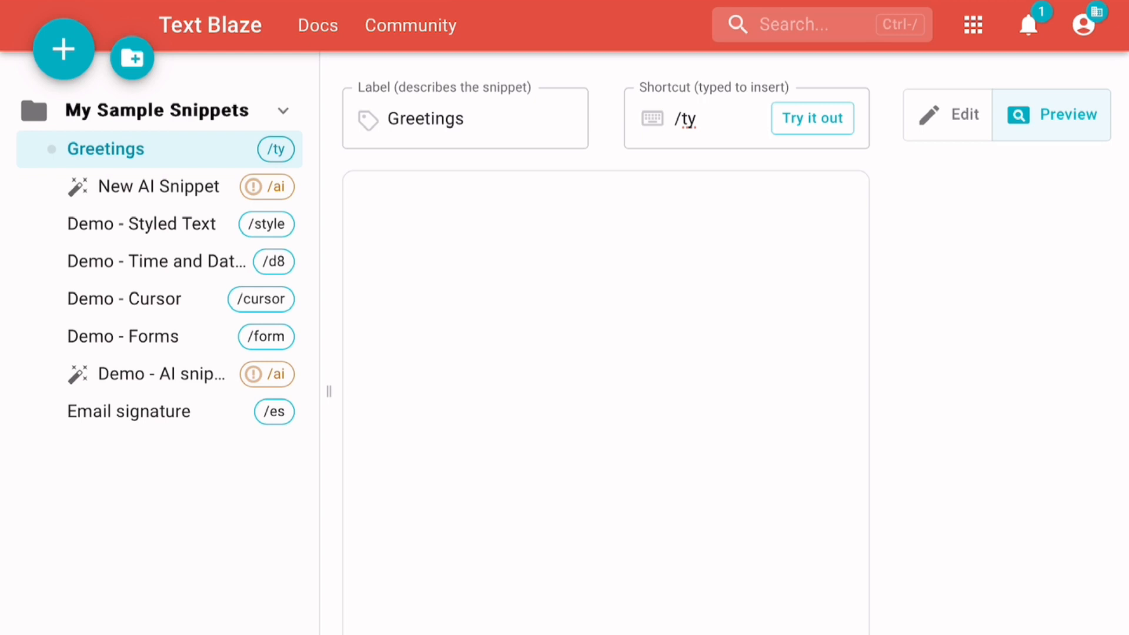
- Select the Greetings snippet with shortcut /ty in the sidebar
left_click(64, 49)
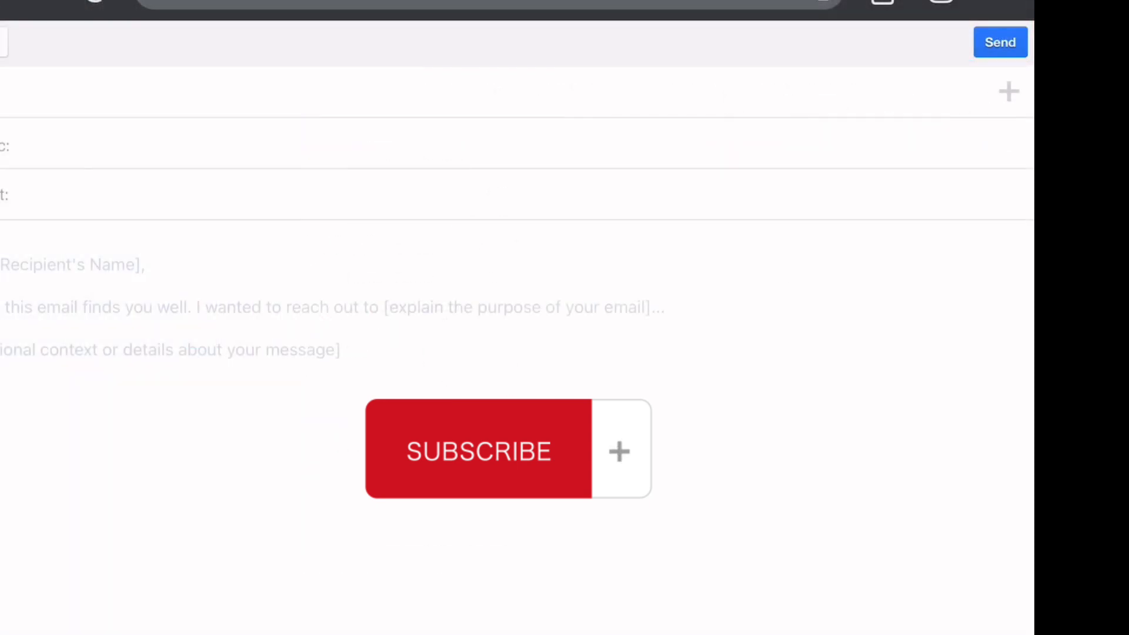
- Expand the /sig shortcut in the email body after the greeting template
type("/sig")
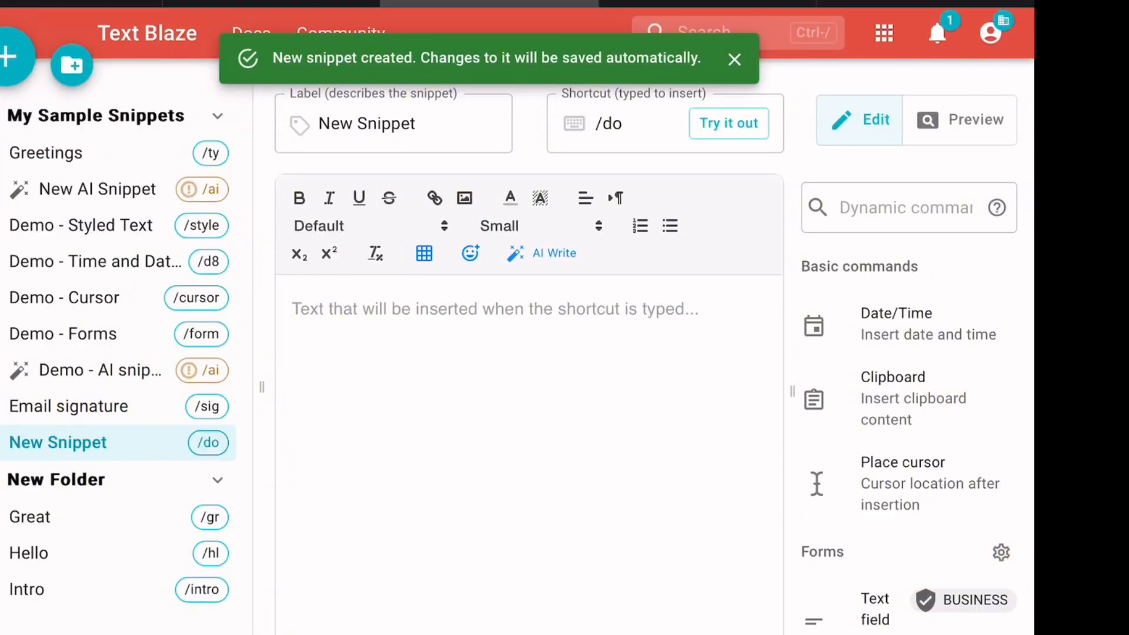
- Enter /Sm as the shortcut for the Social media hashtags snippet
type("/Sm")
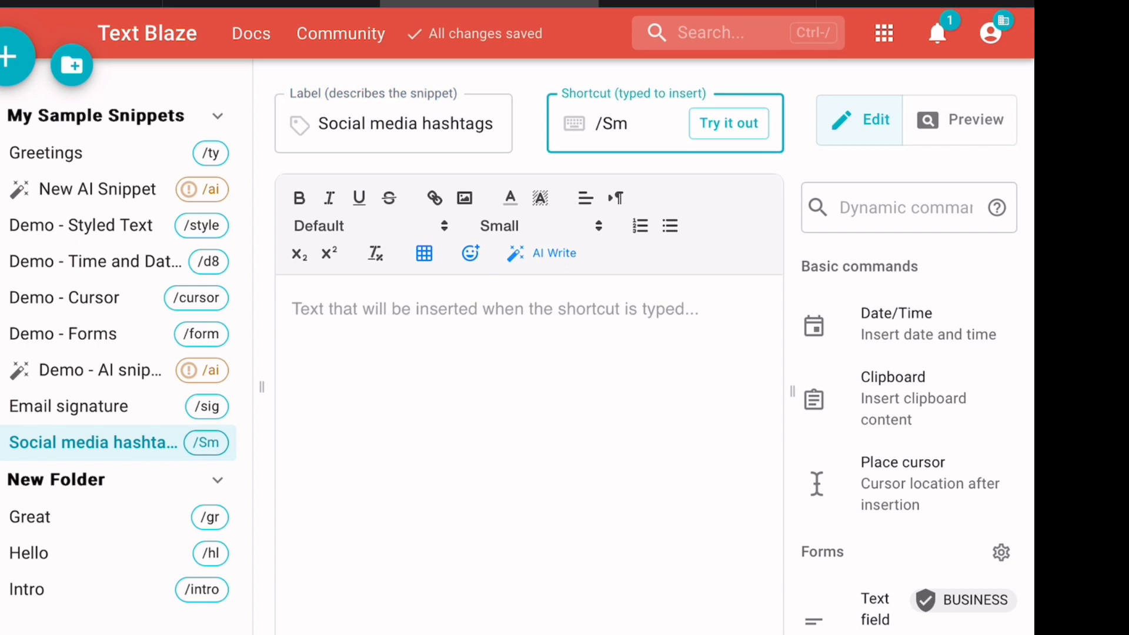
left_click(959, 119)
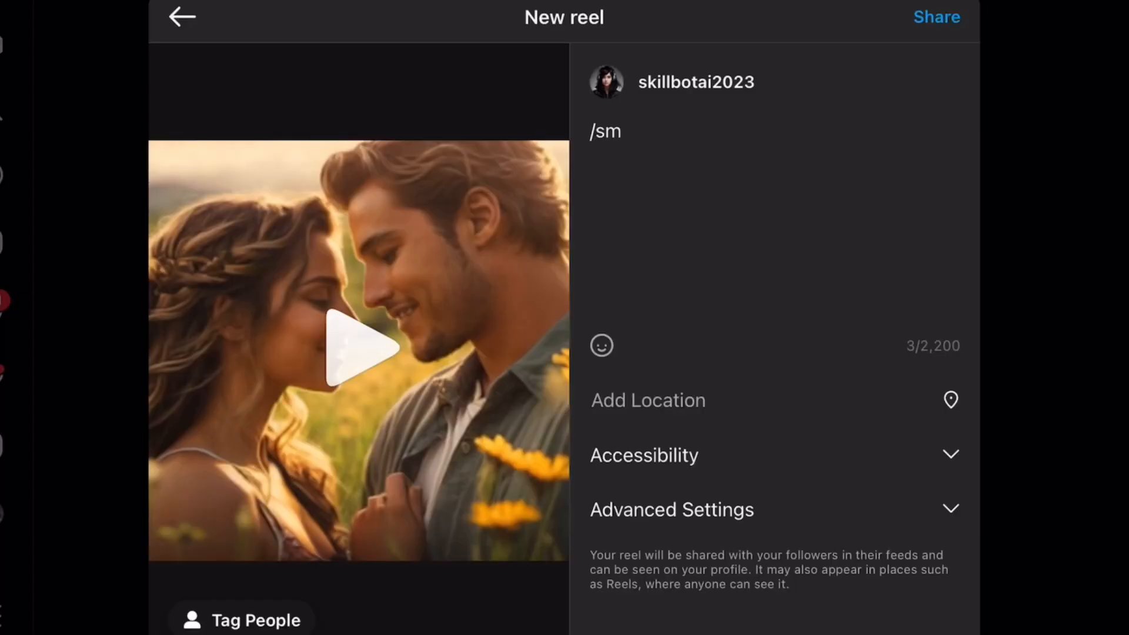
- Add #socialmediaproductivity as the hashtag snippet's content
type("#socialmediaproductivity")
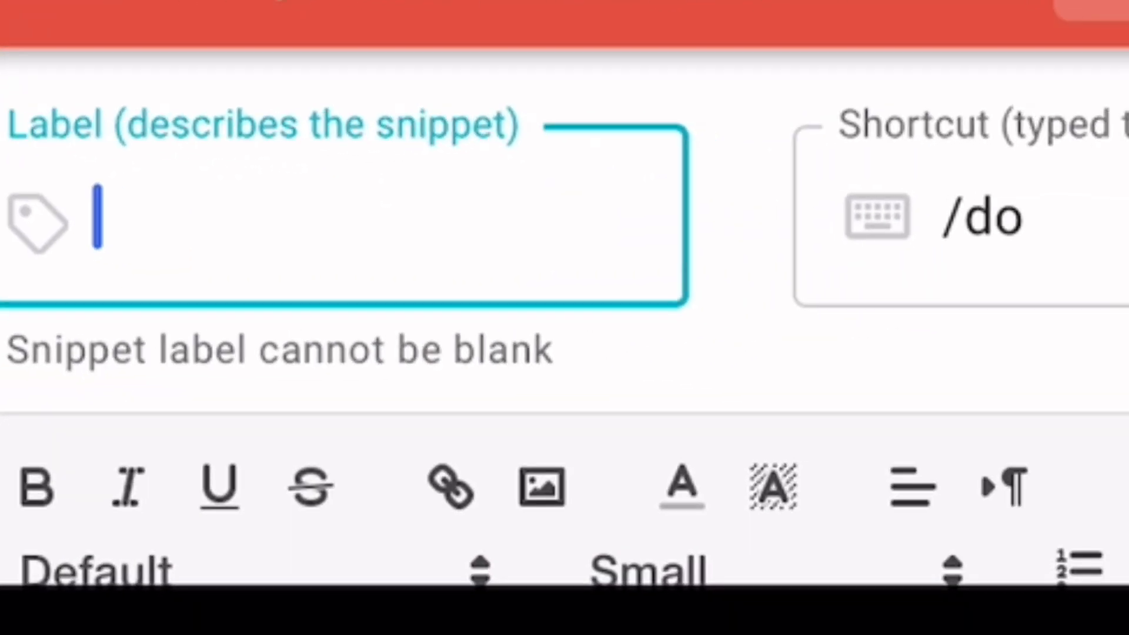
- Label the /da snippet Data entry, preview its date output, and return to the label field
type("Data entry")
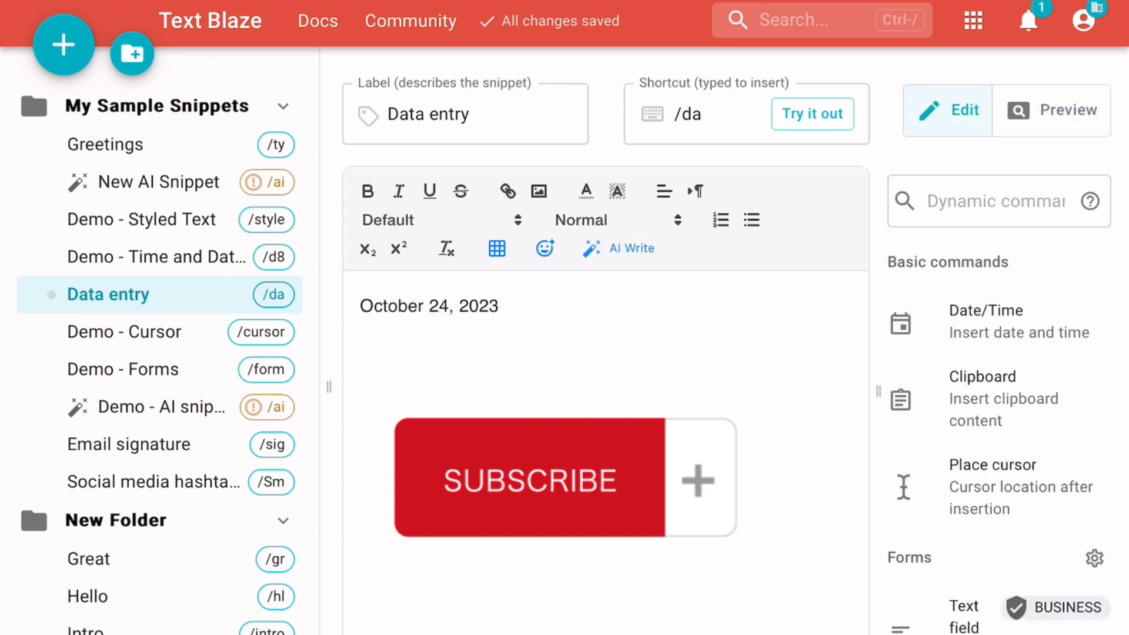
left_click(1065, 110)
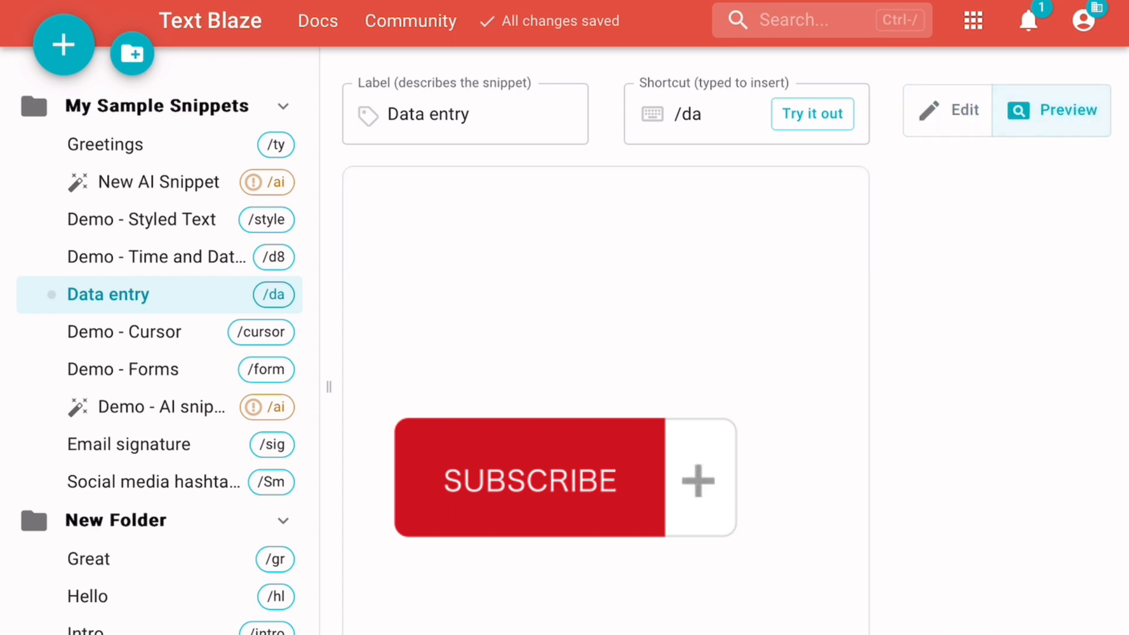
left_click(811, 114)
type("Cold")
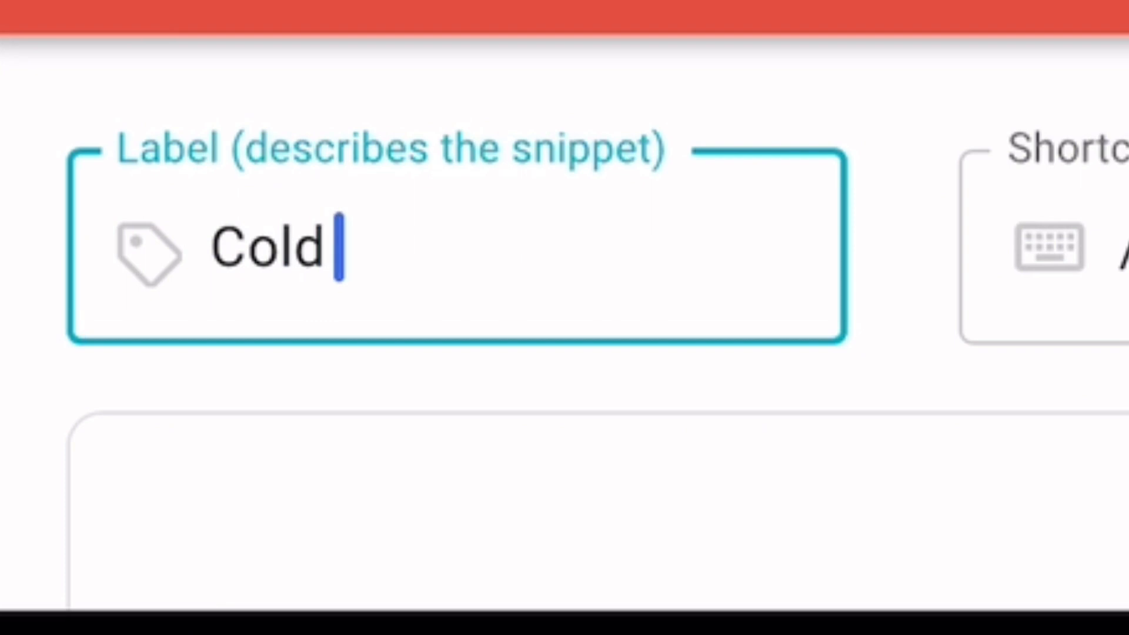
- Label the snippet Cold email, add the outreach template, preview it and move to the email composer
type("email")
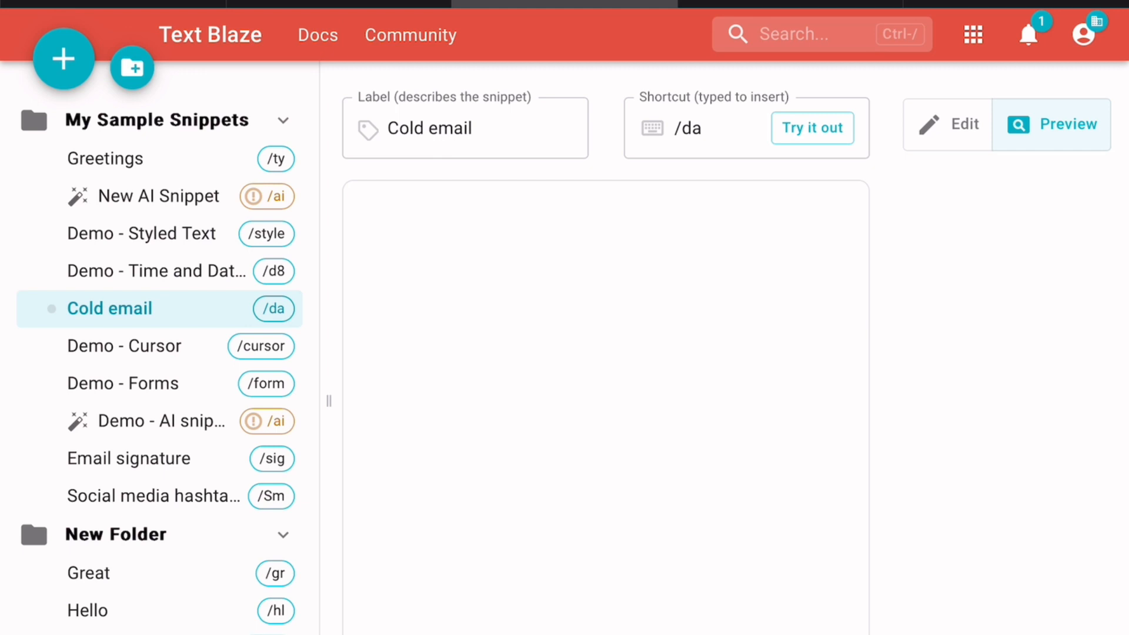
left_click(63, 59)
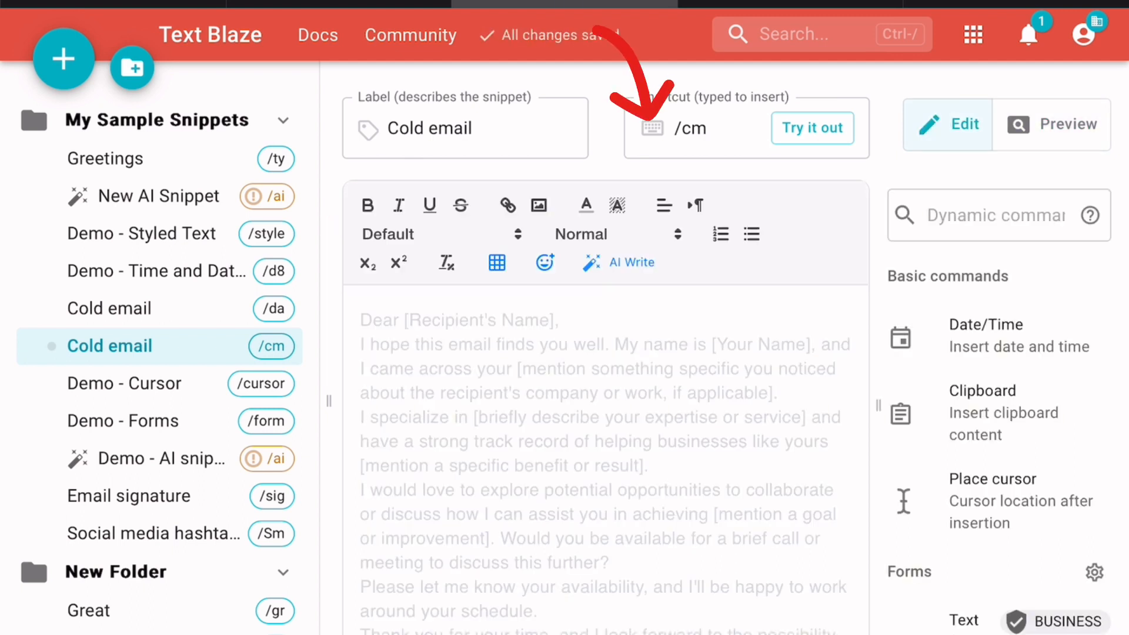
left_click(1052, 124)
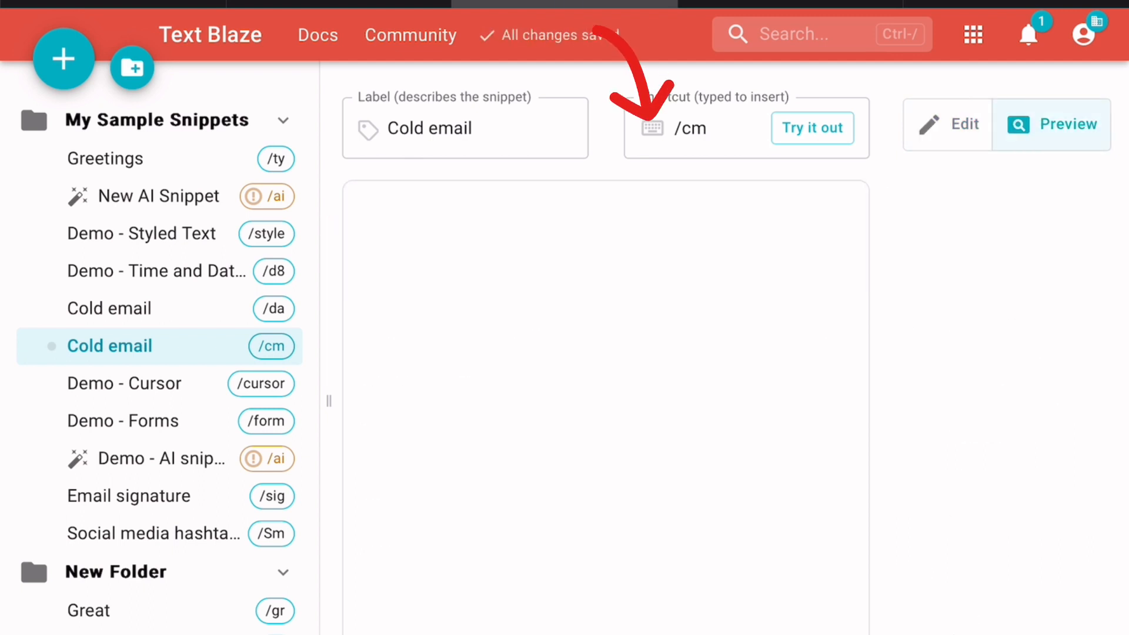
left_click(813, 127)
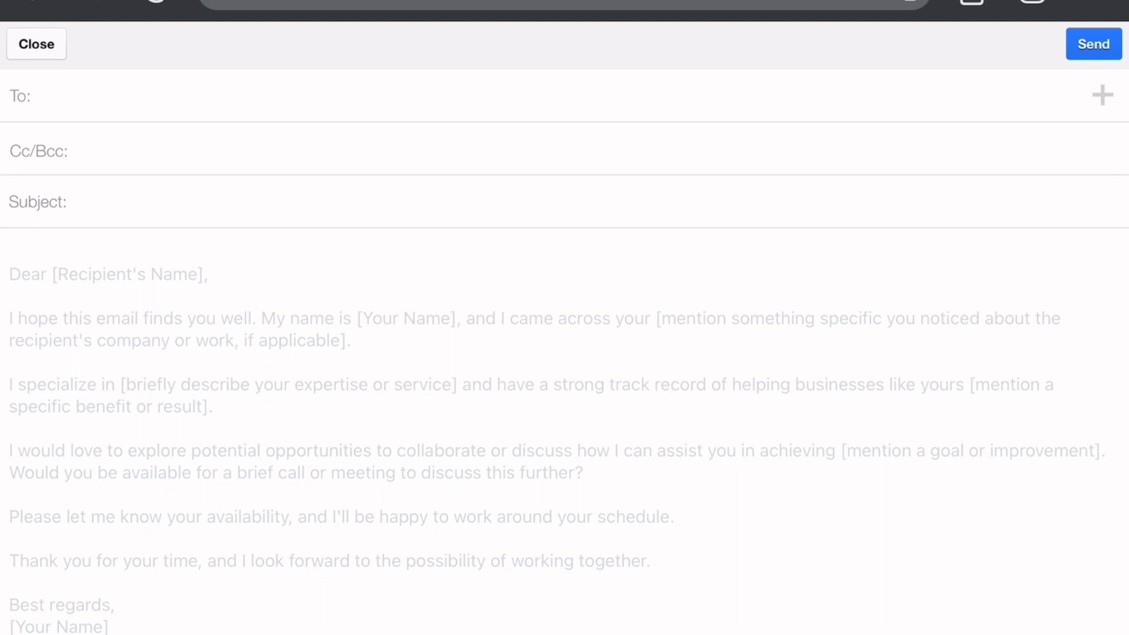
- Expand /cm into the email body, then start a new snippet in My Sample Snippets
type("/cm")
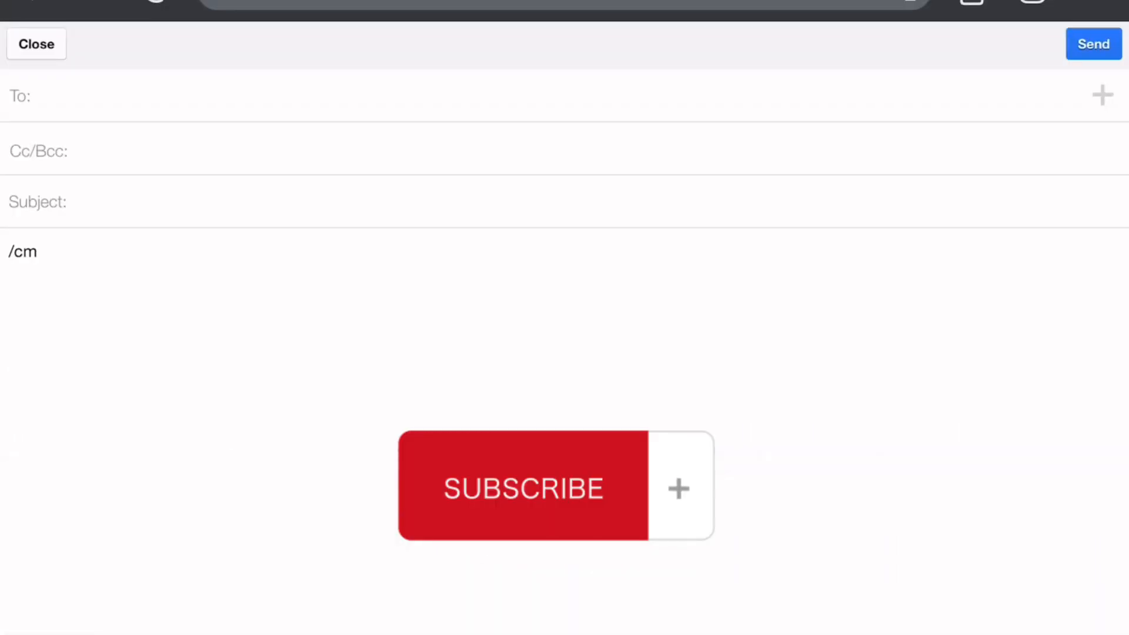
type("/cm")
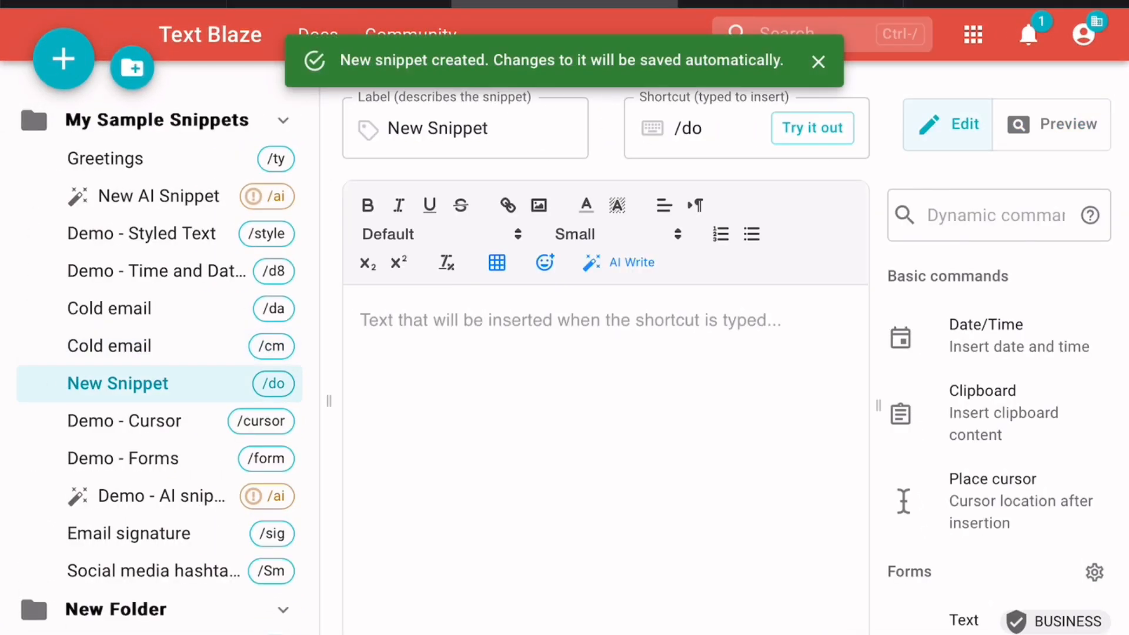
left_click(110, 346)
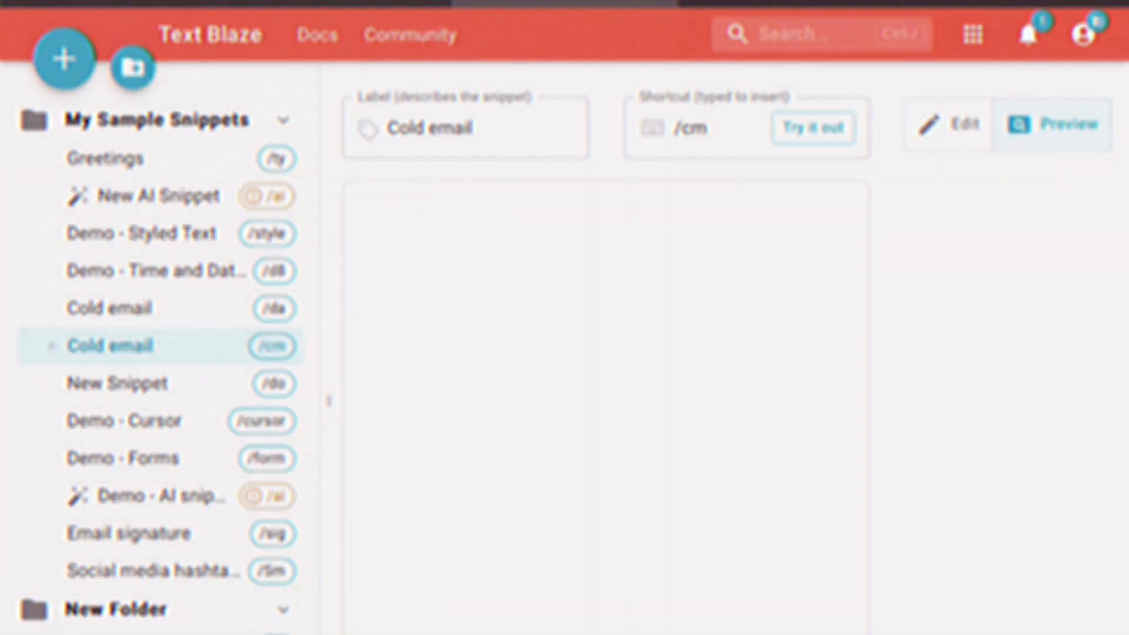
left_click(64, 59)
type("Blog sif")
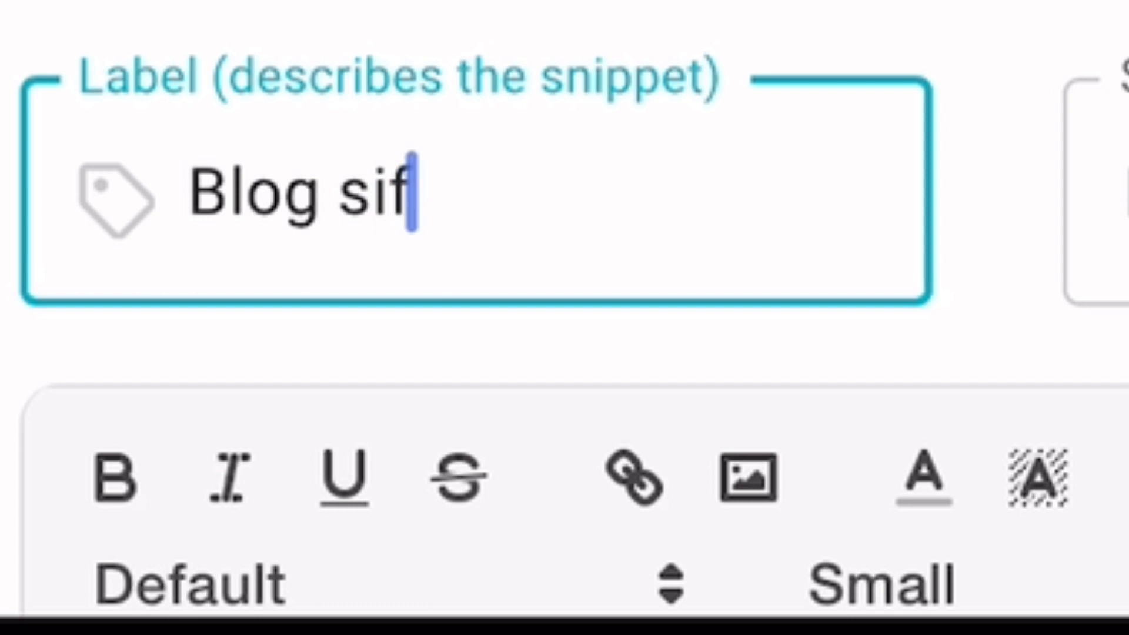
- Finish the label as Blog signature with the sign-off text, preview it and select the Shortcut field
key("Backspace")
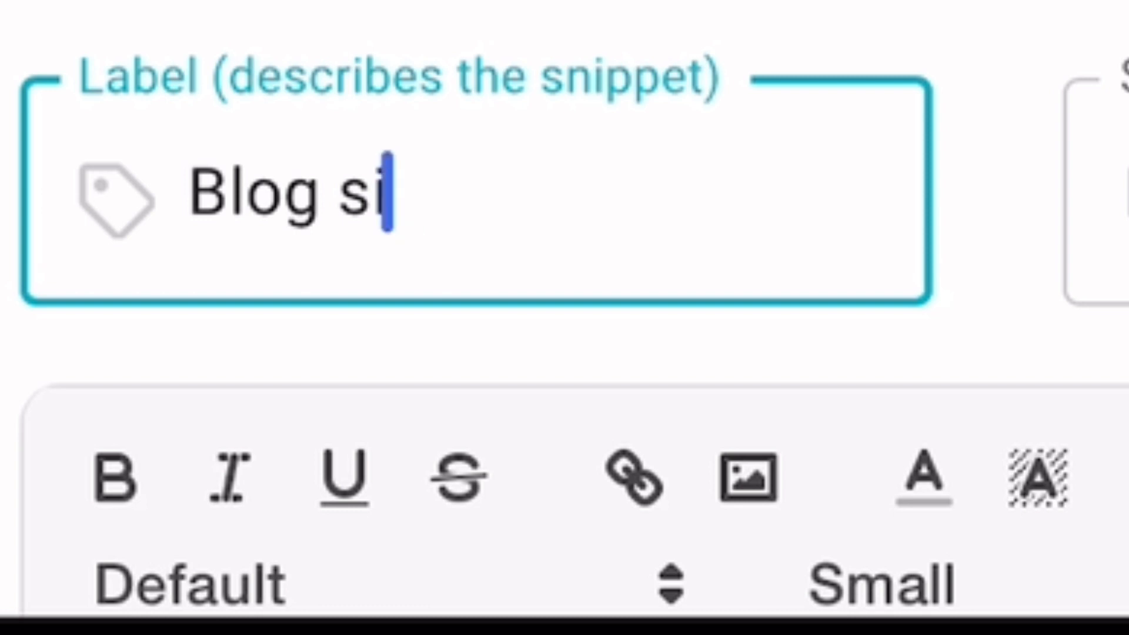
type("gnature")
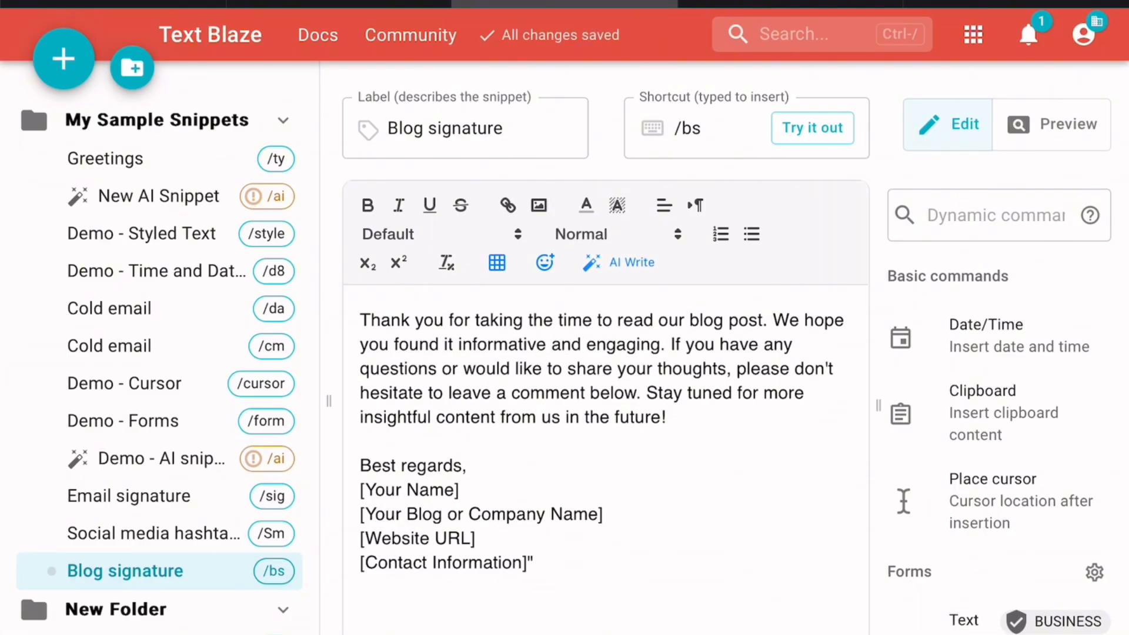
left_click(1068, 124)
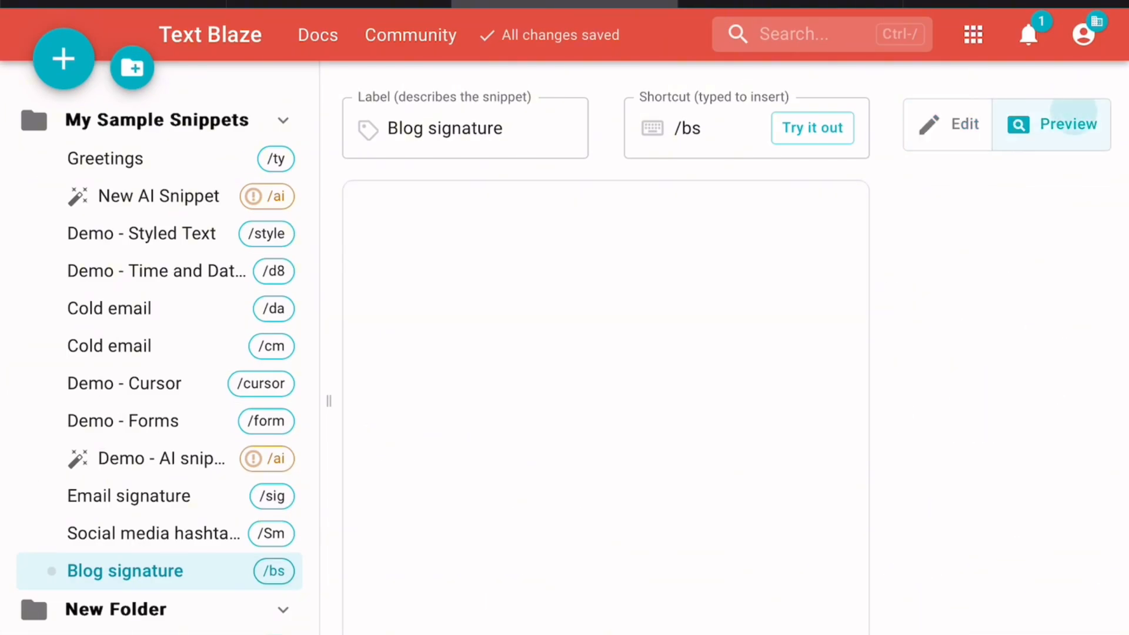
left_click(963, 124)
type("log")
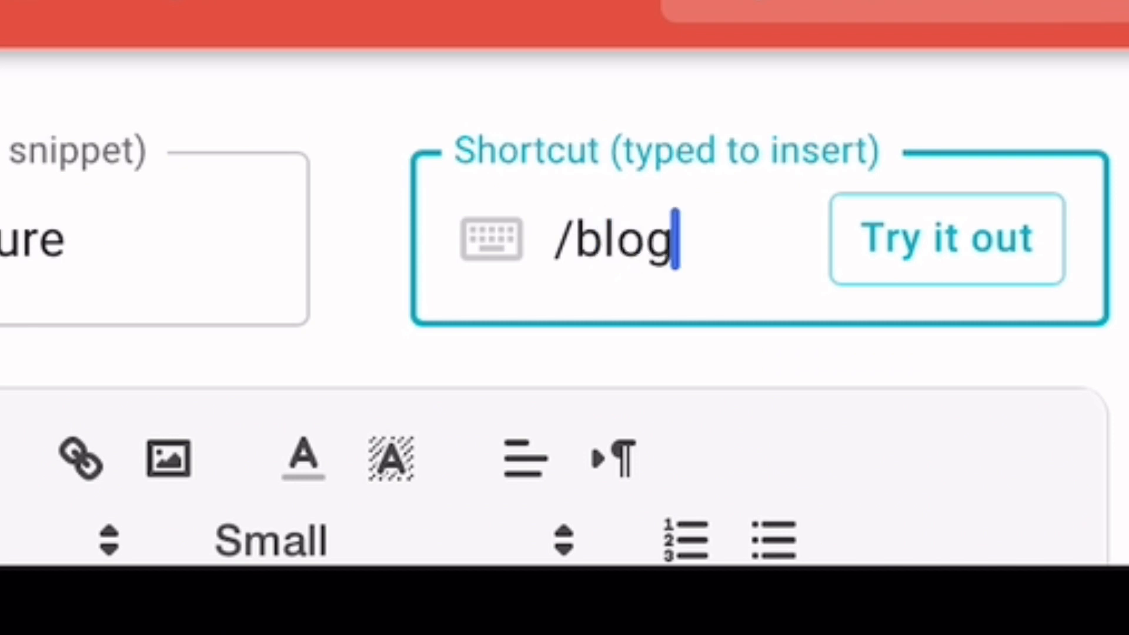
- Retype the Blog signature shortcut so it reads /blogsig
type("sig")
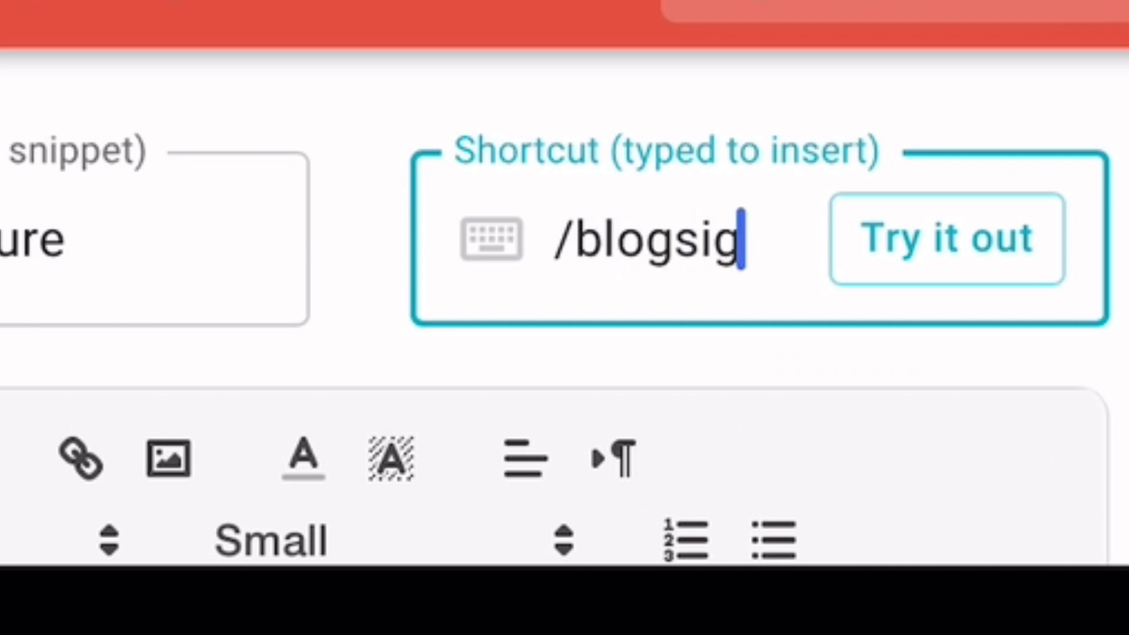
key("Backspace")
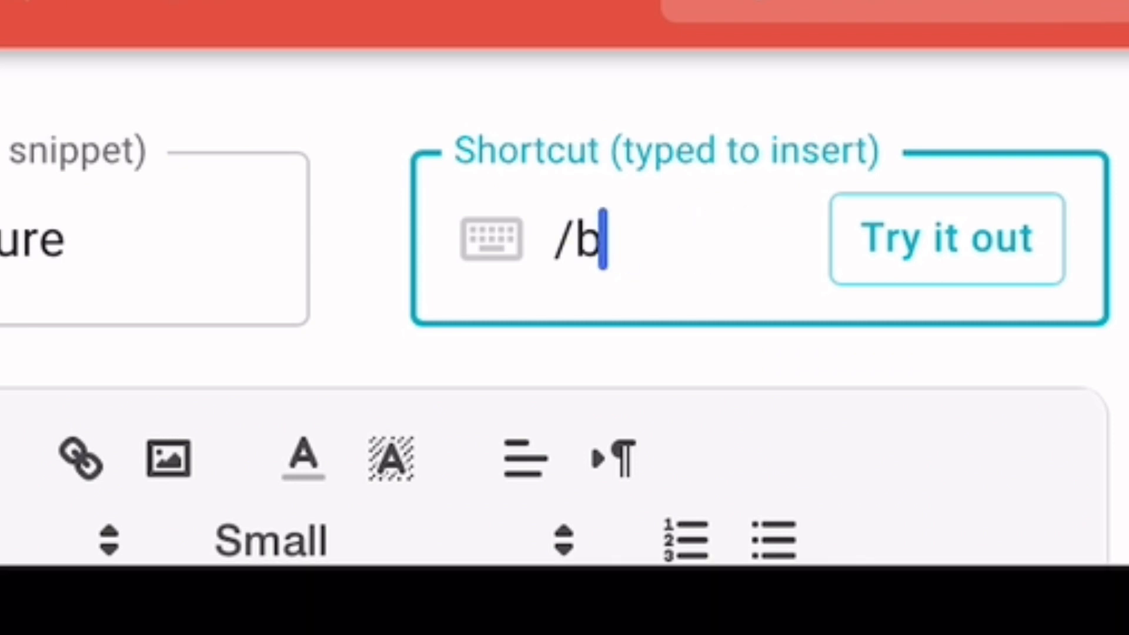
type("logs")
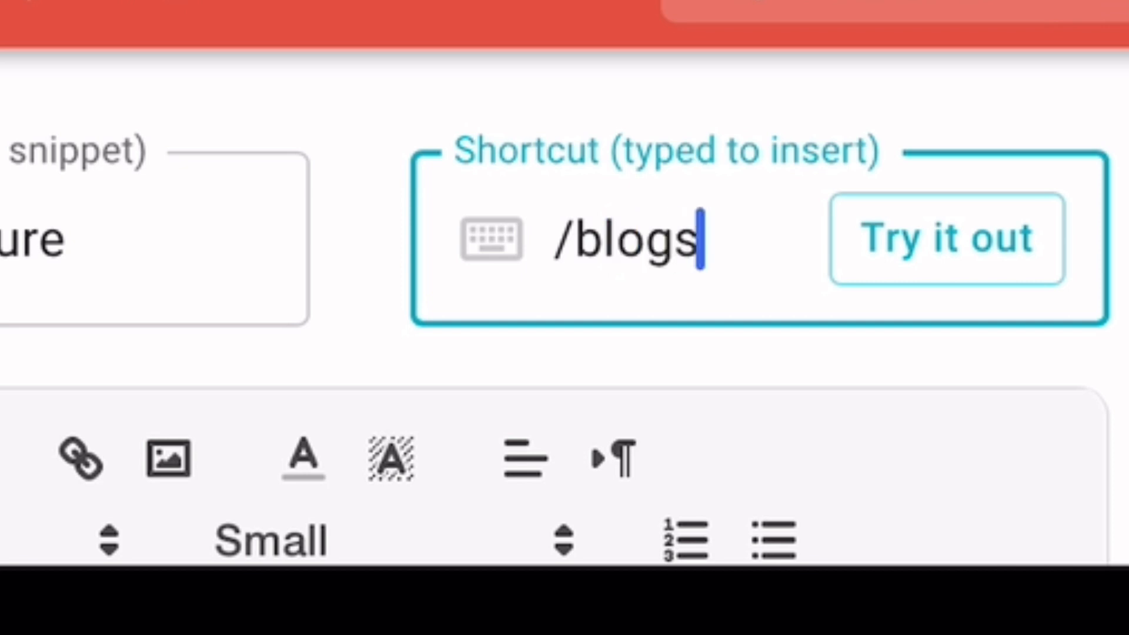
type("ig")
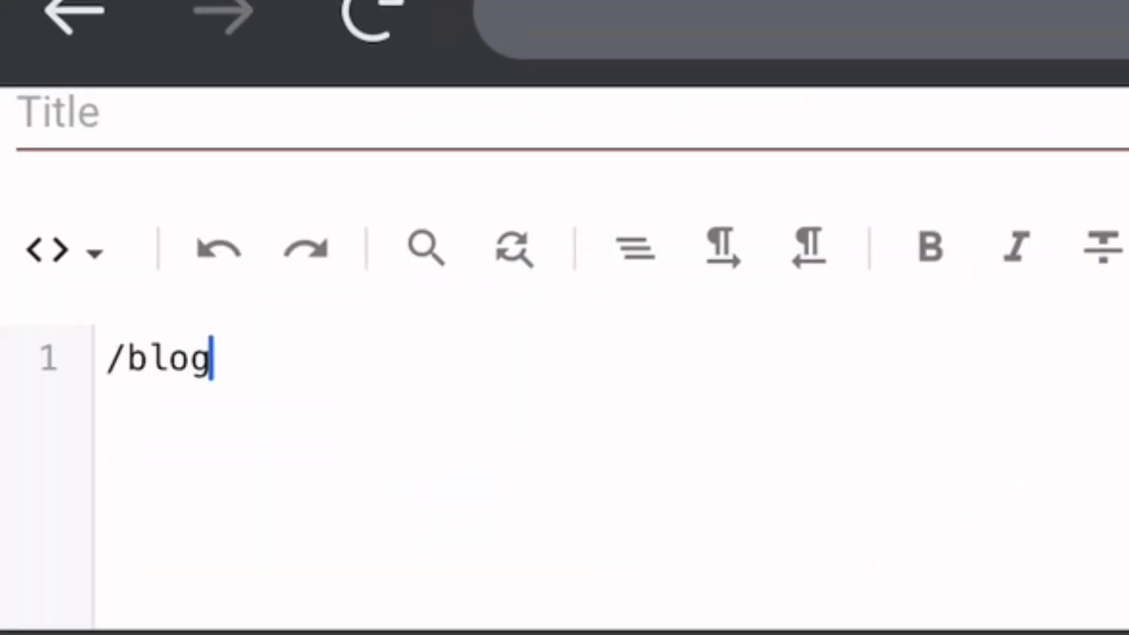
- Complete /blogsig in the post body so the blog signature expands
type("sig")
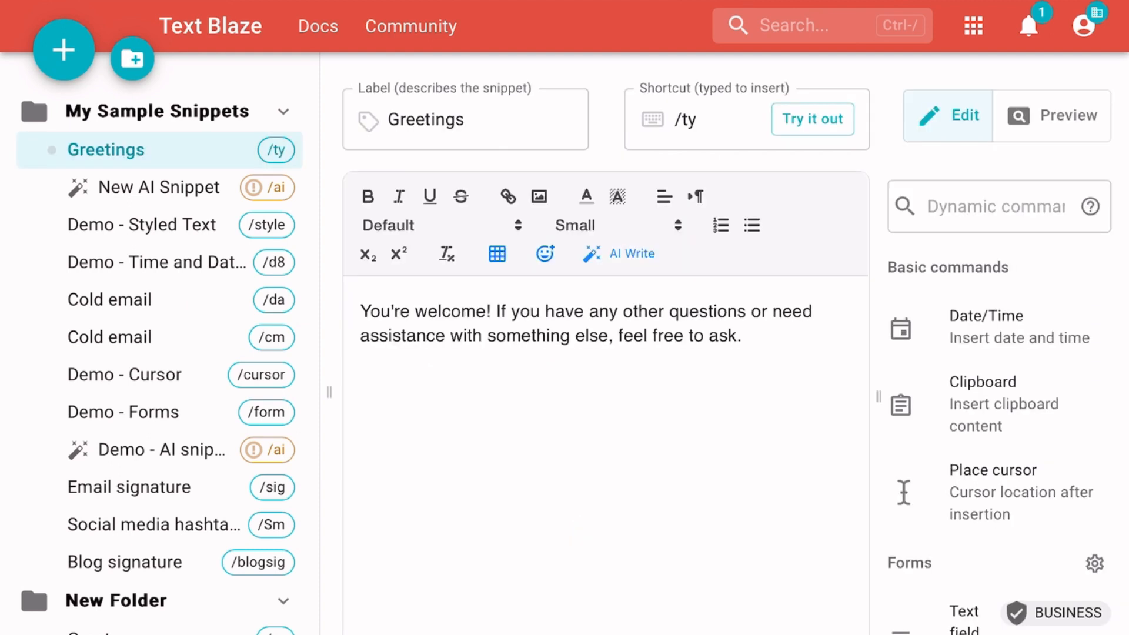
- Browse New AI Snippet, Demo - Styled Text, Time and Dates, Cold email, Social media hashtags and Great
left_click(159, 187)
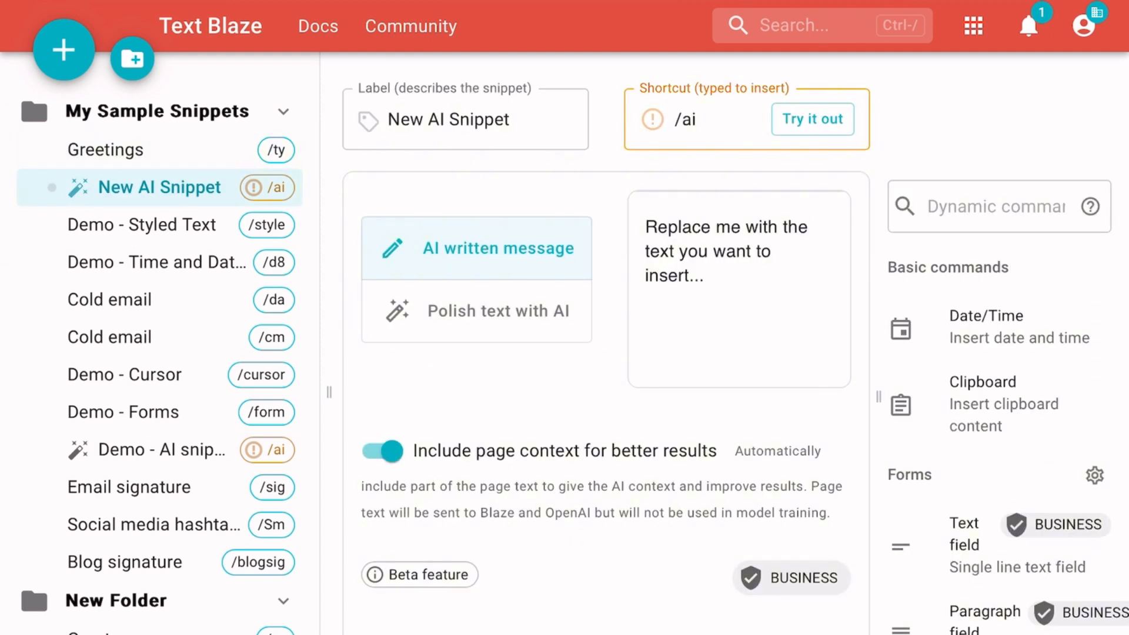
left_click(498, 310)
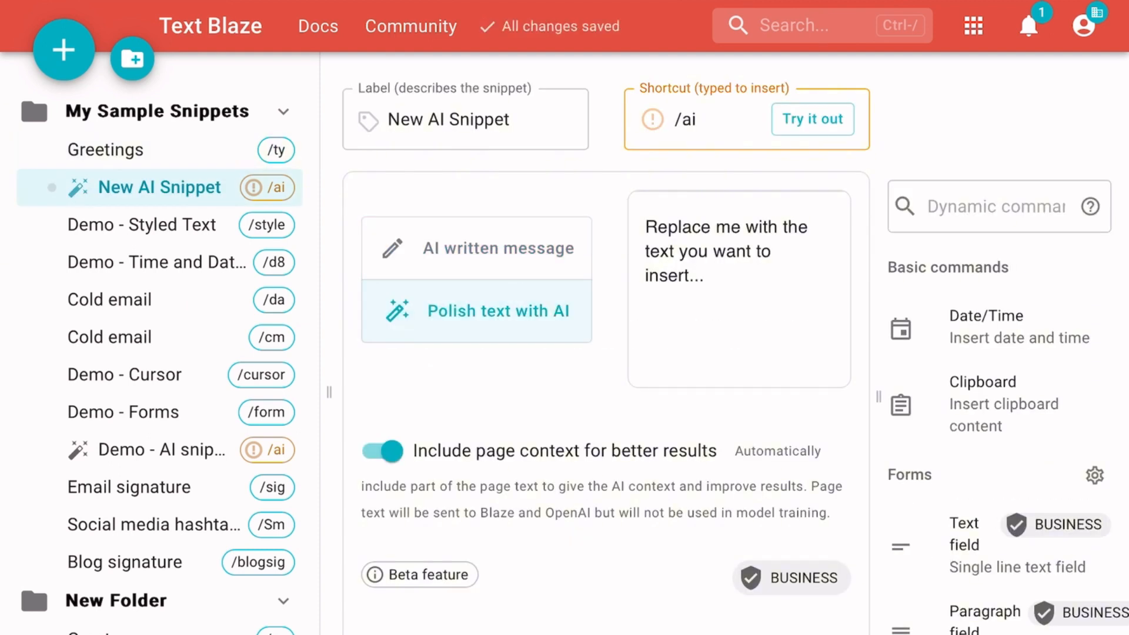
left_click(142, 224)
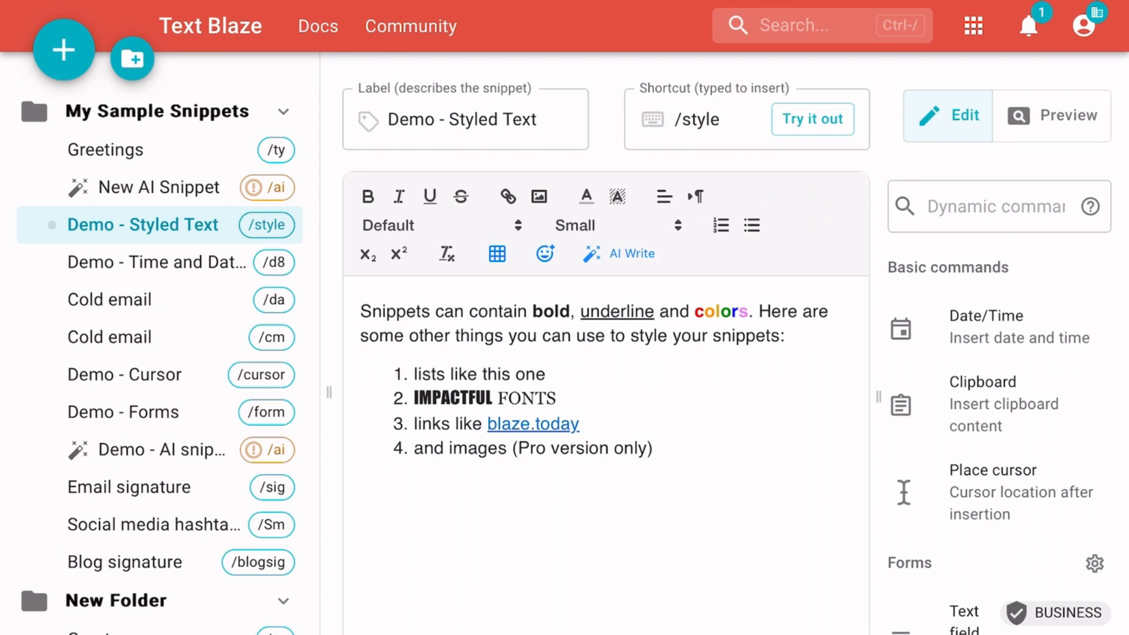
left_click(156, 261)
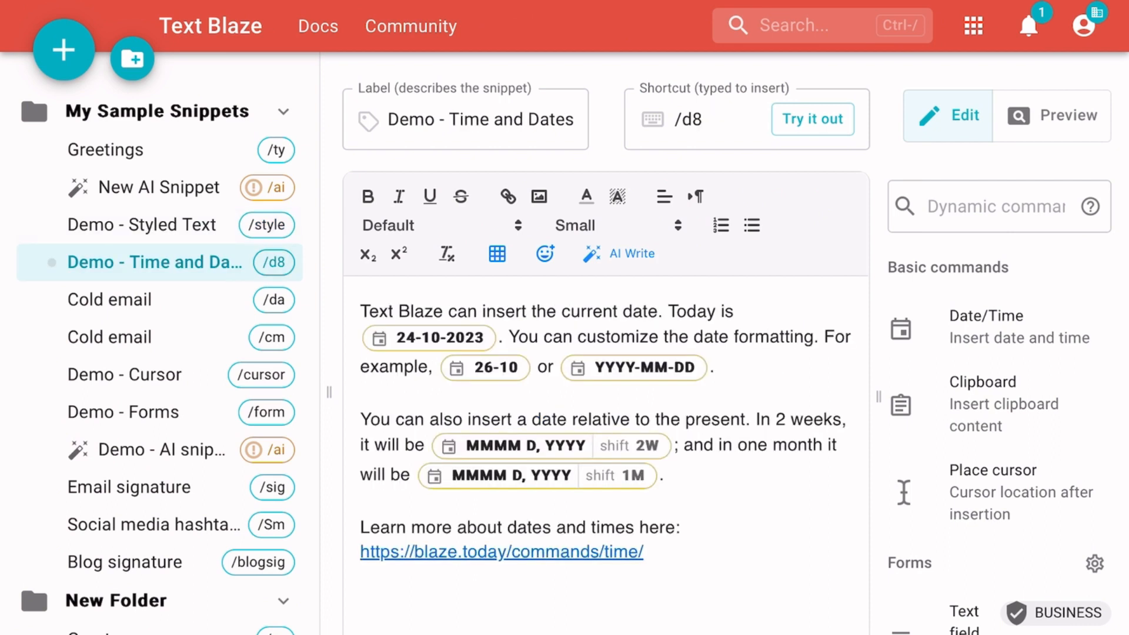
left_click(110, 299)
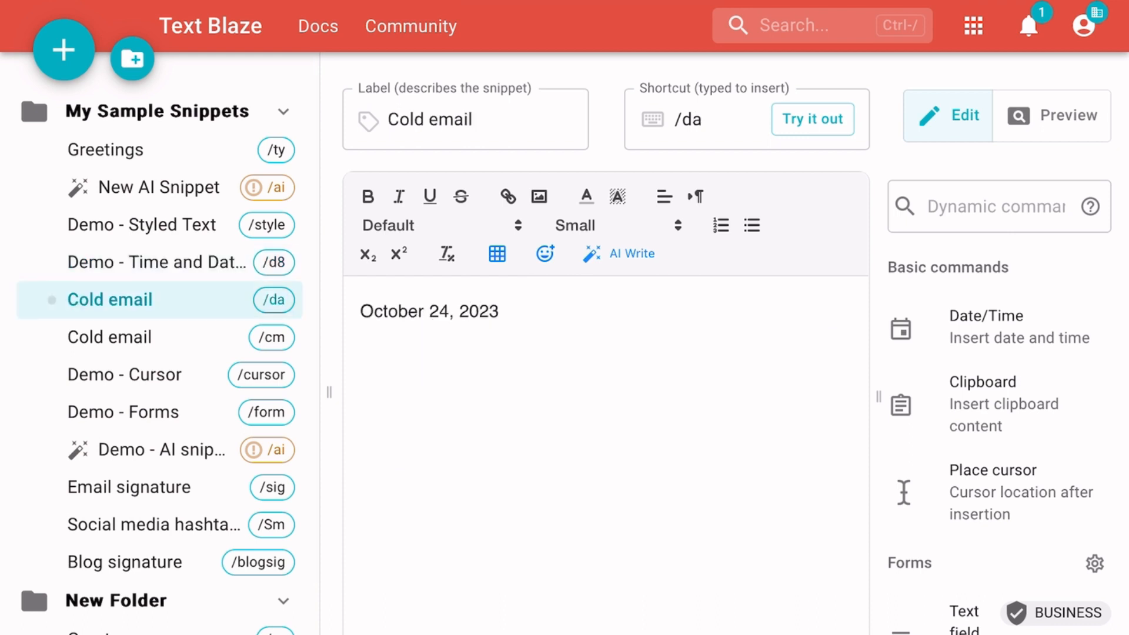
left_click(123, 412)
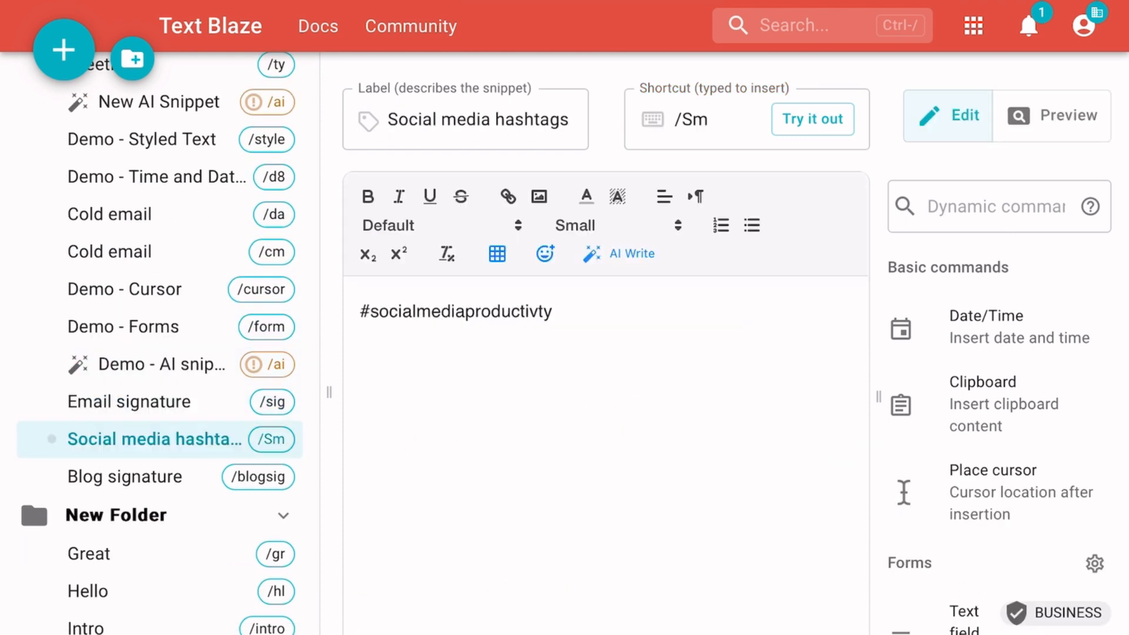
left_click(89, 553)
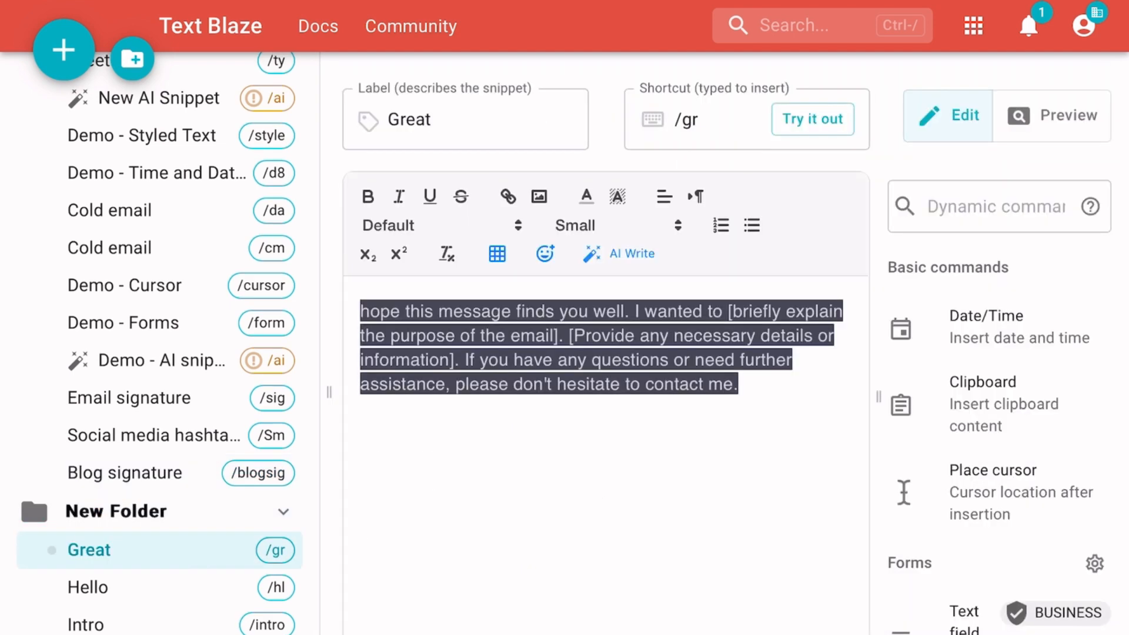
- Bring up the Text Blaze Documentation page and scroll through its guides
left_click(317, 26)
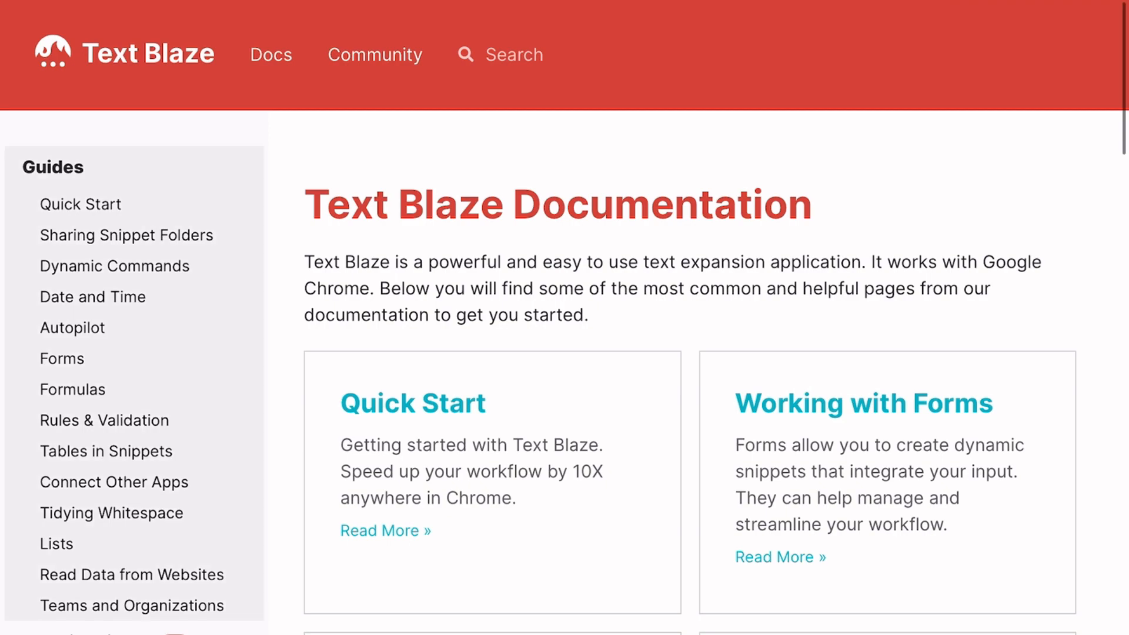
scroll("down", 3)
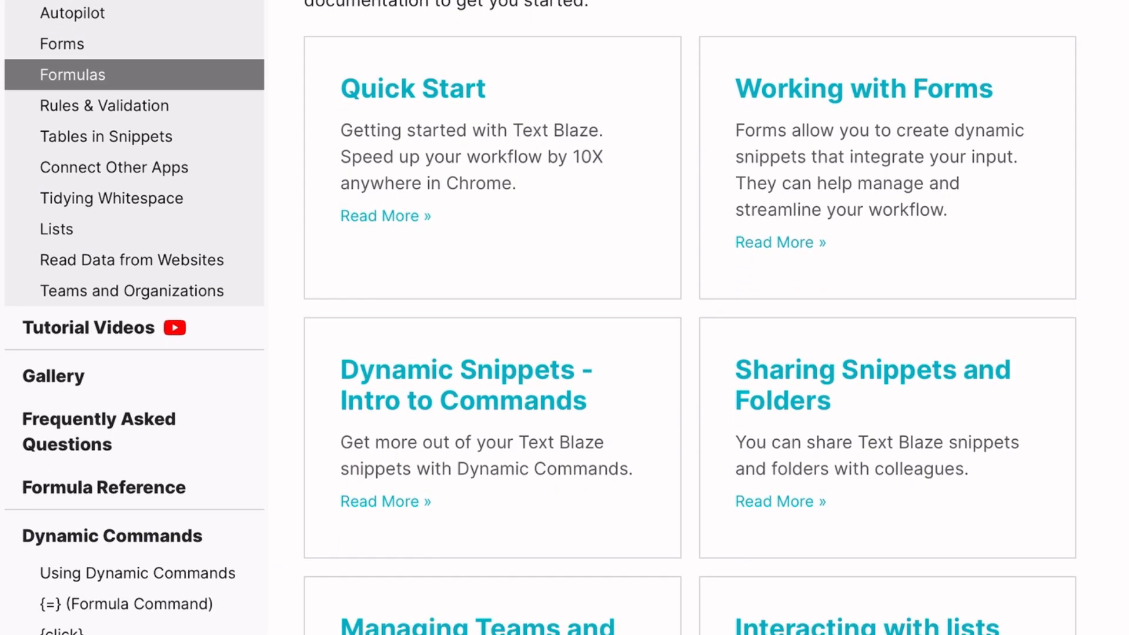
scroll("down", 3)
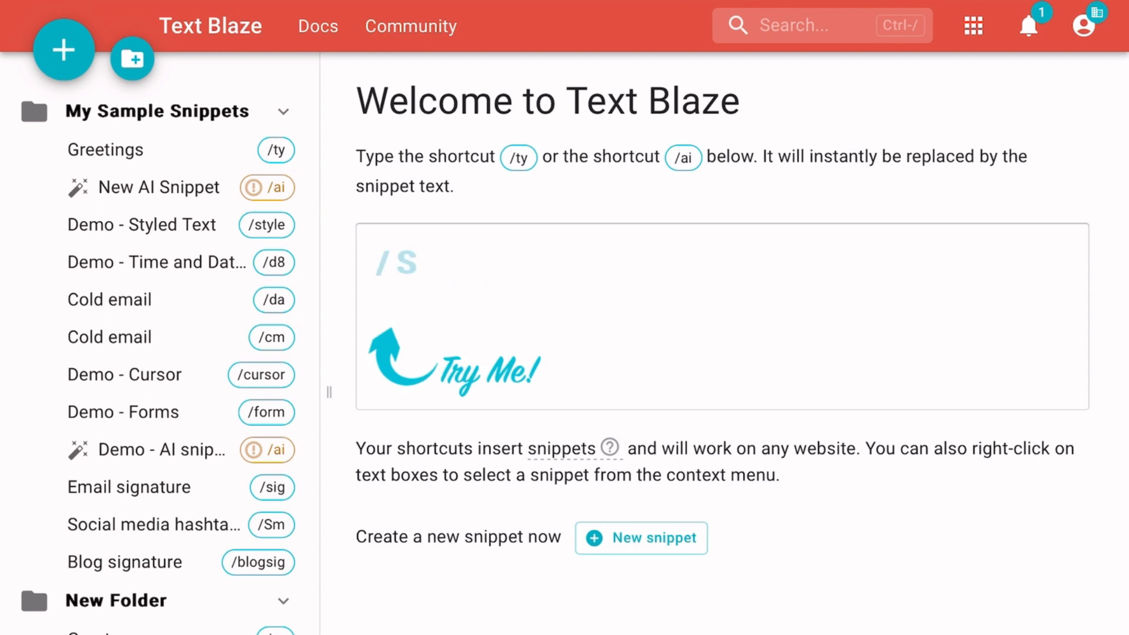
- Toggle the New AI Snippet between writing and polishing modes, then view Styled Text, Time and Dates, AI snippets and Email signature
left_click(158, 187)
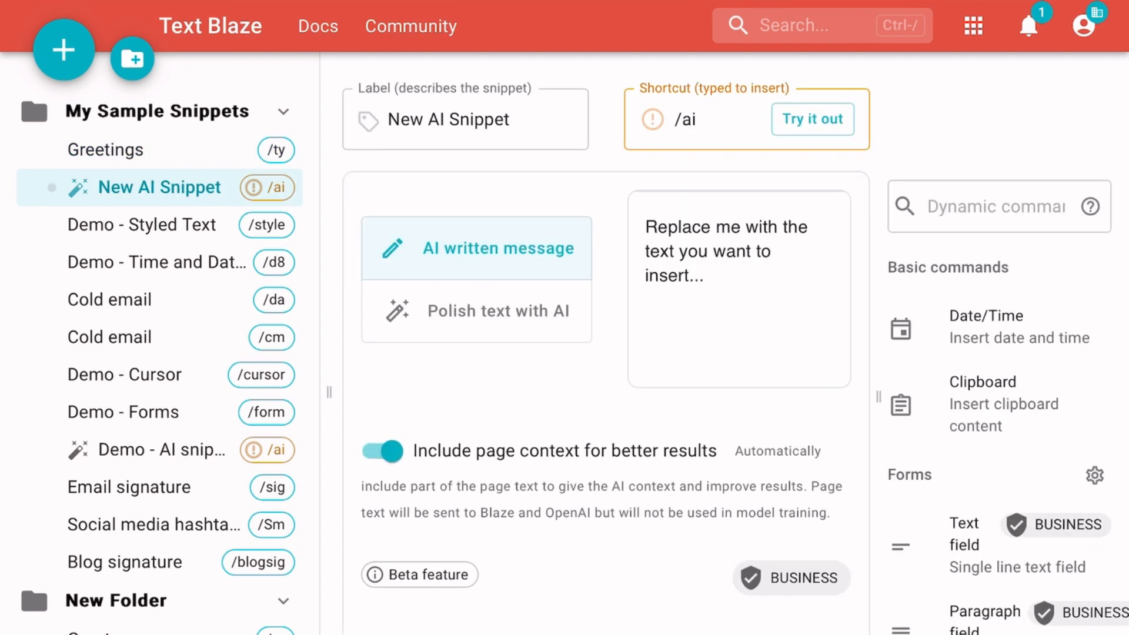
left_click(476, 247)
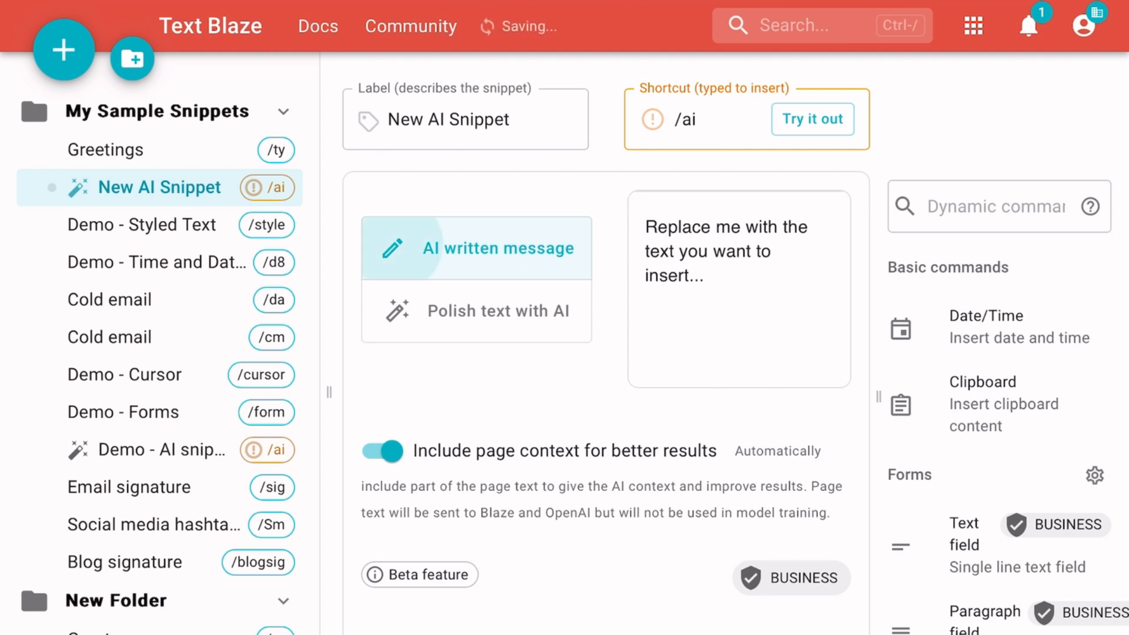
left_click(497, 311)
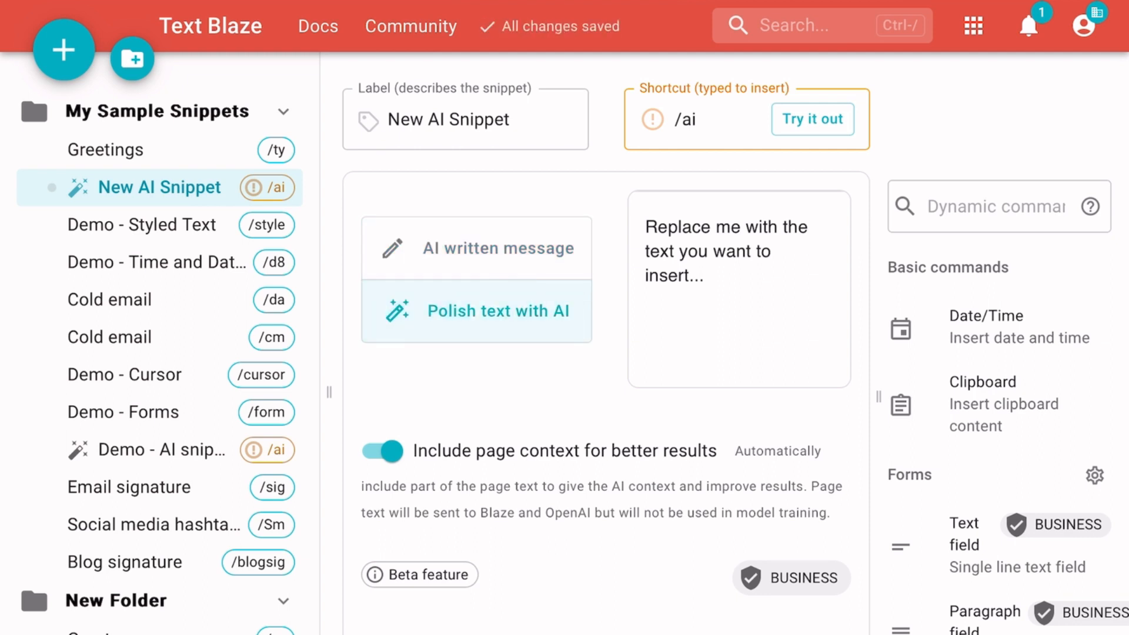
left_click(142, 224)
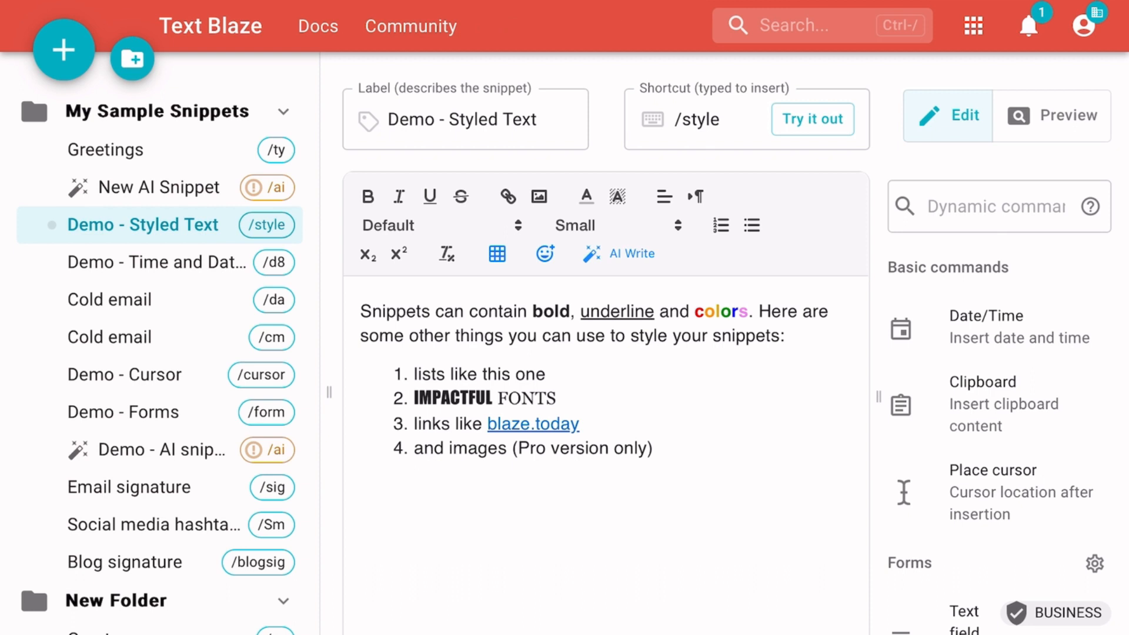
left_click(157, 261)
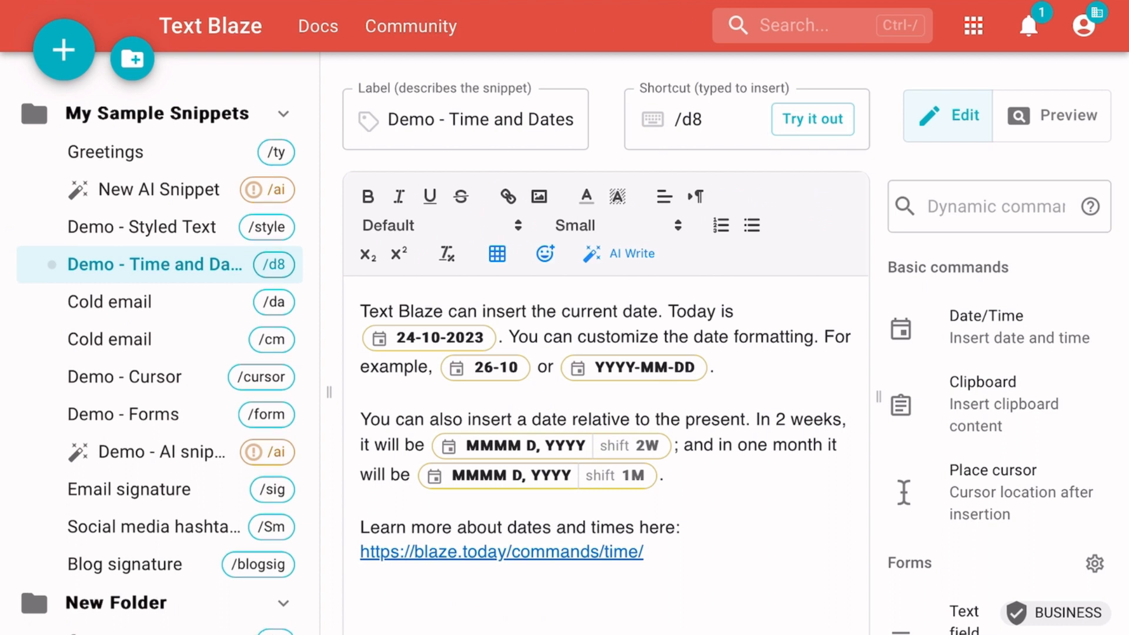
left_click(109, 337)
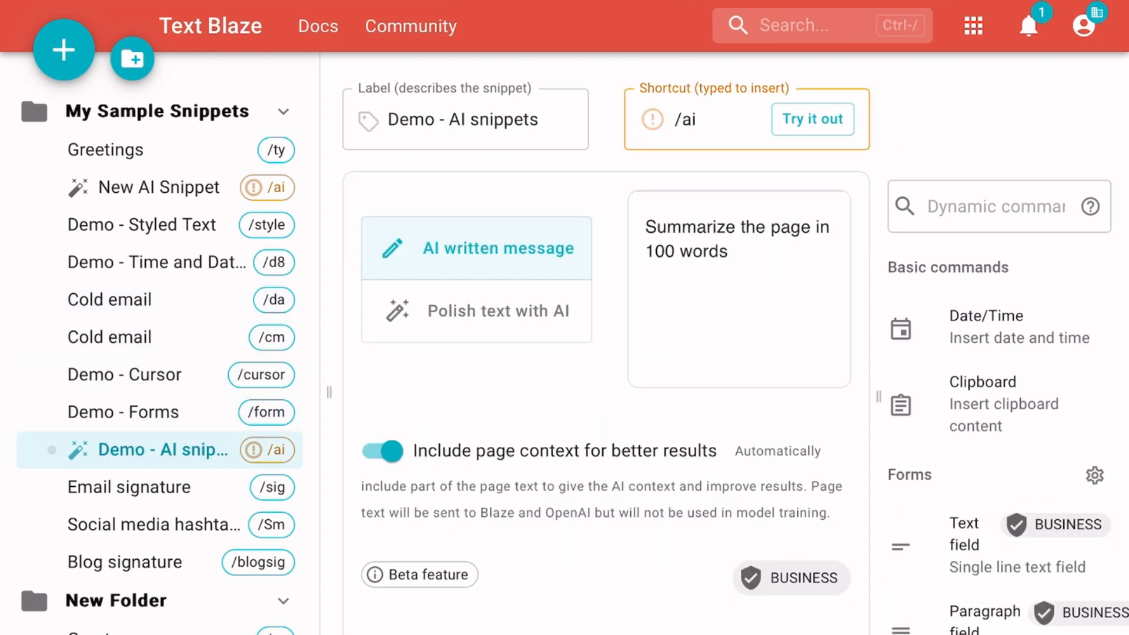
left_click(122, 412)
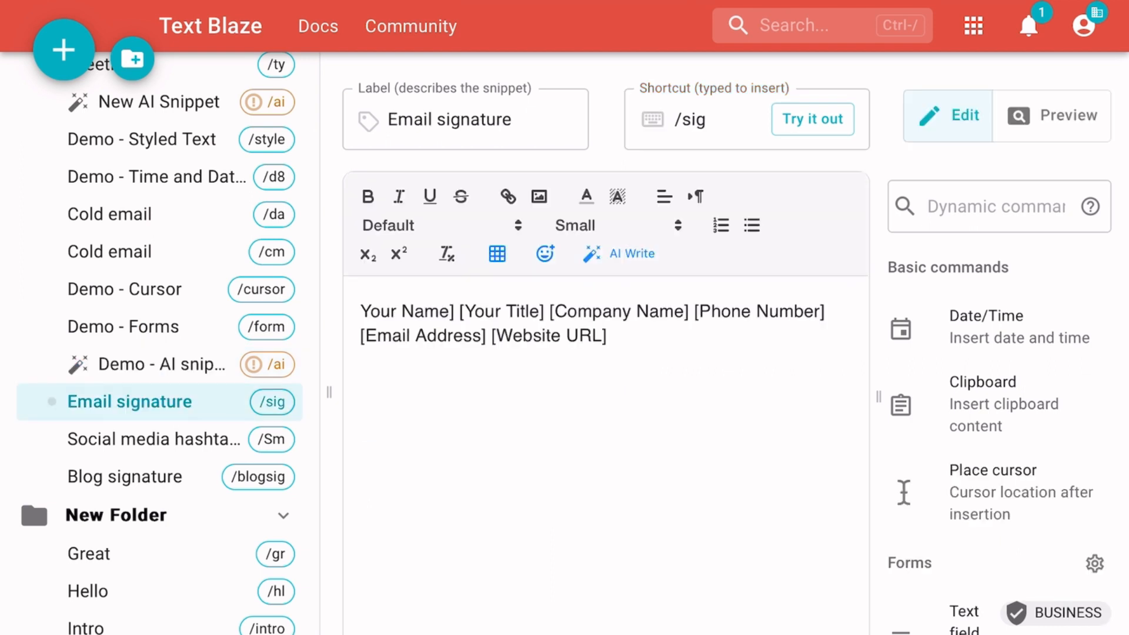
- Review New Folder and Great, return to the Welcome page, then reopen snippets ending on Demo - Time and Dates
left_click(116, 513)
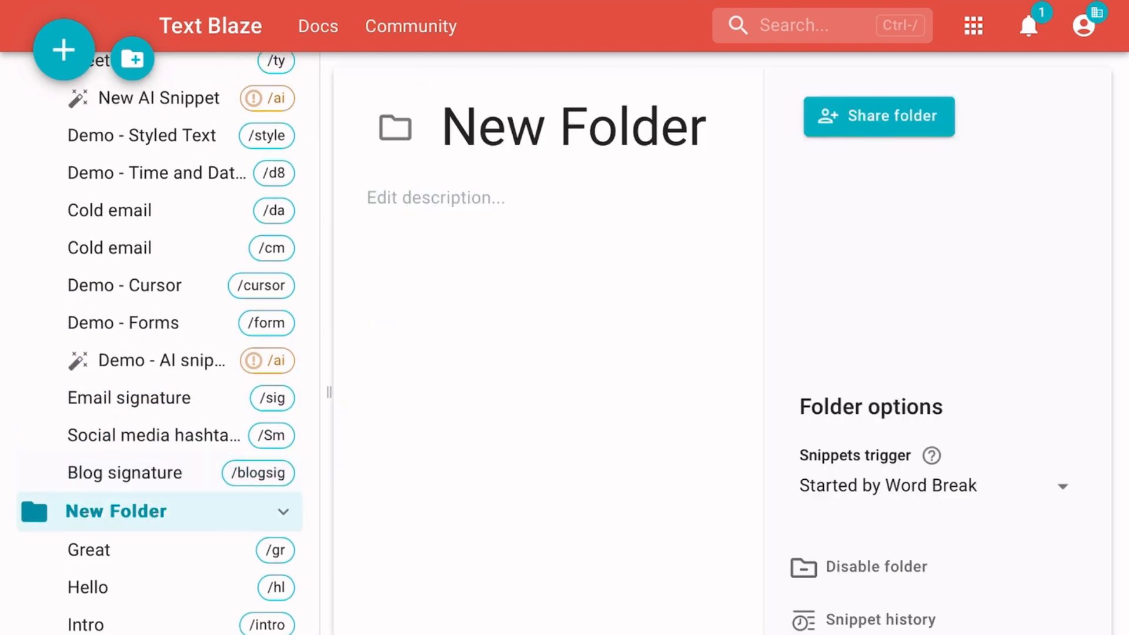
left_click(89, 549)
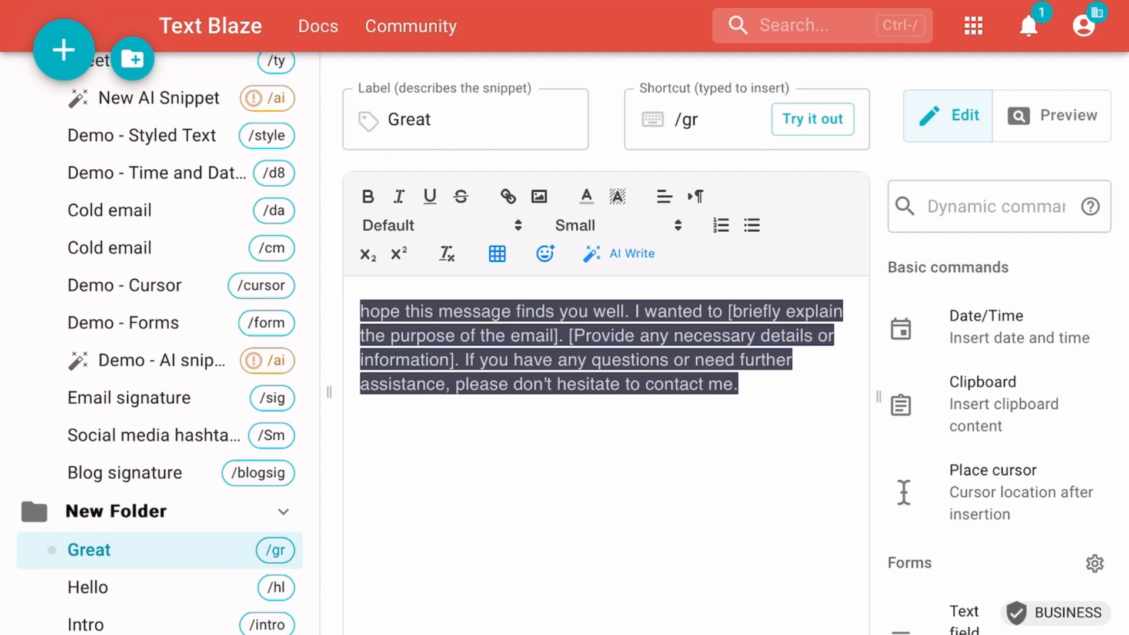
left_click(85, 623)
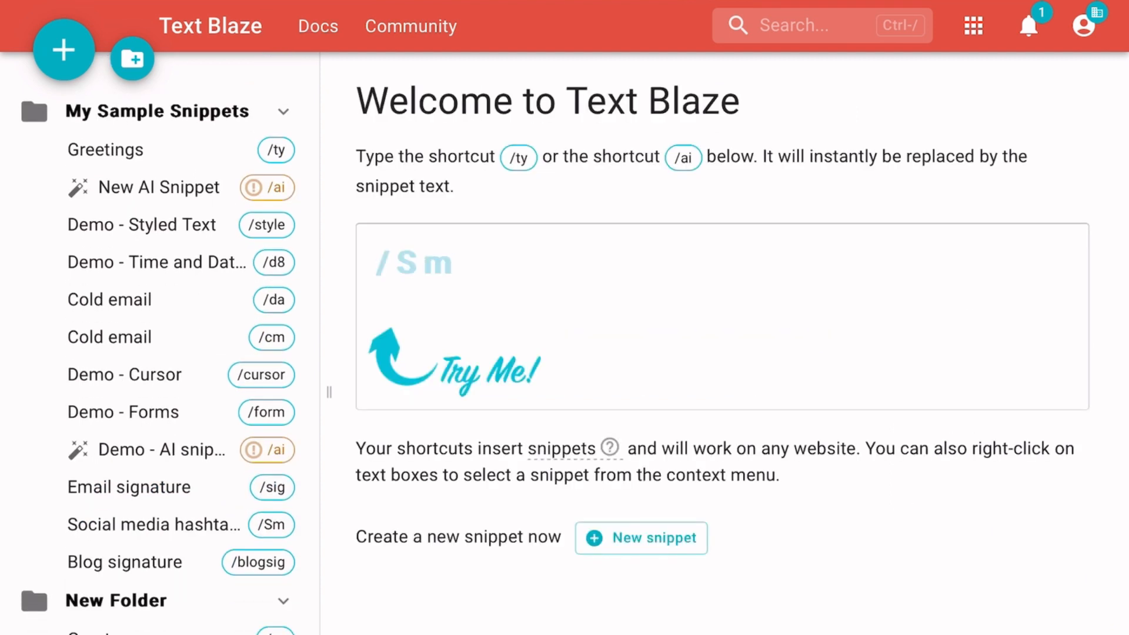
left_click(157, 187)
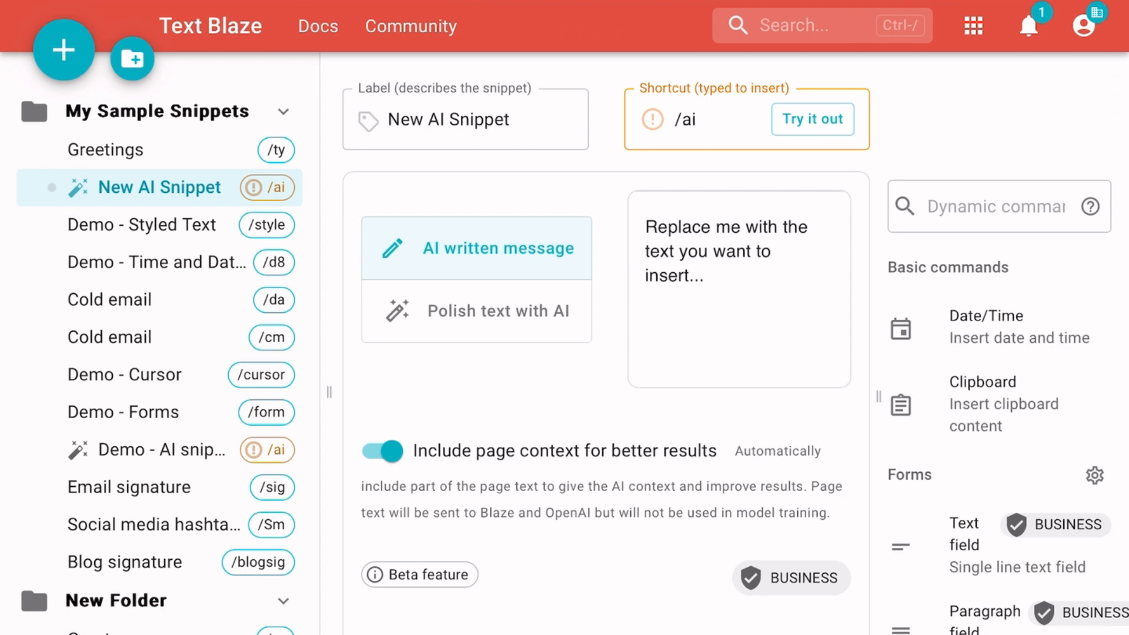
left_click(143, 224)
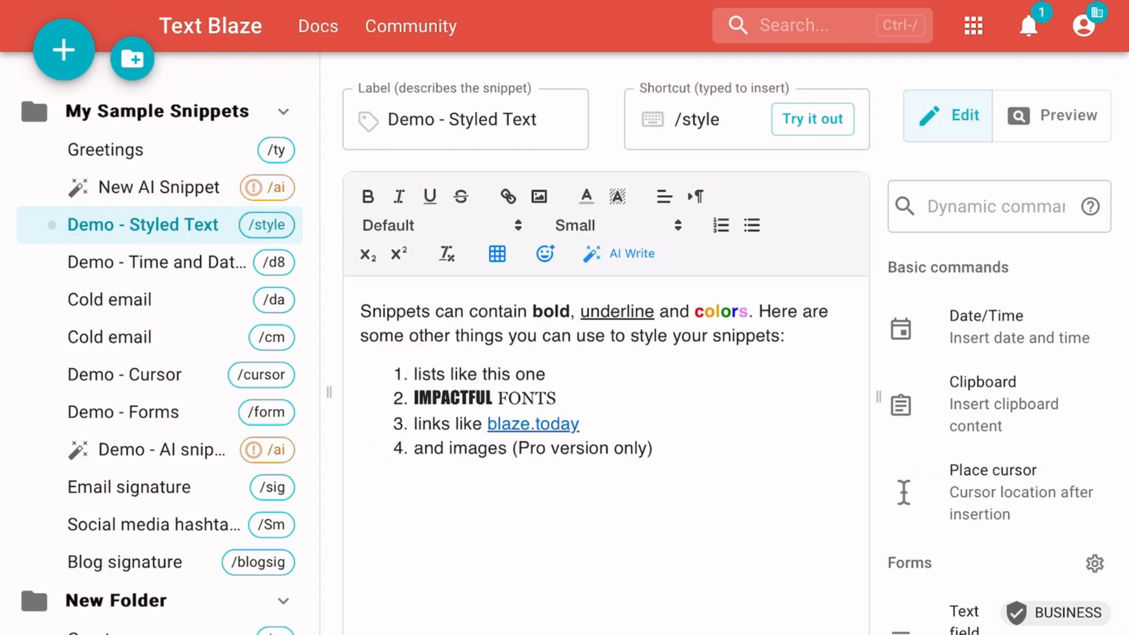
left_click(155, 261)
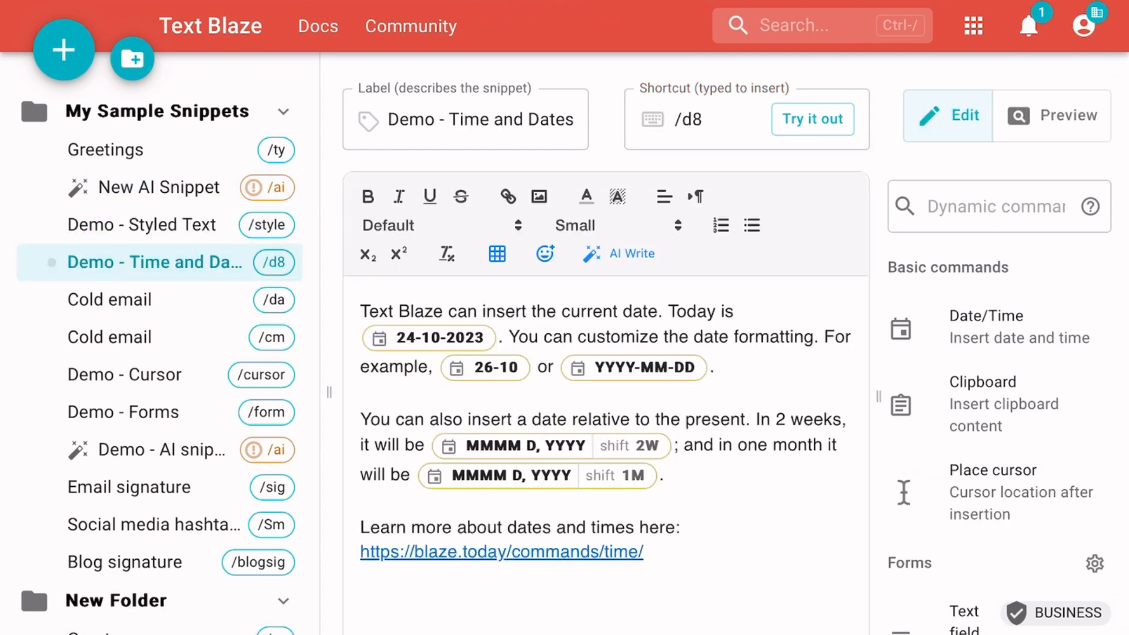